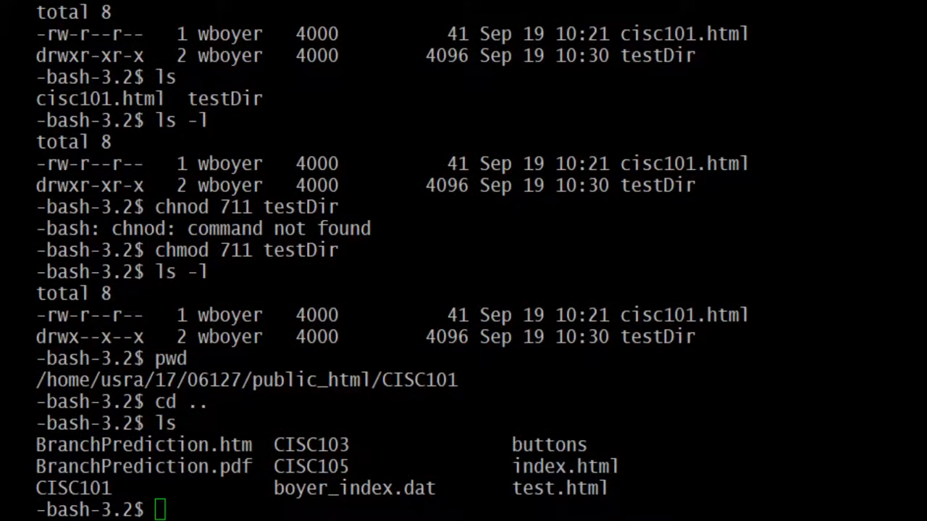
pyautogui.moveTo(509, 421)
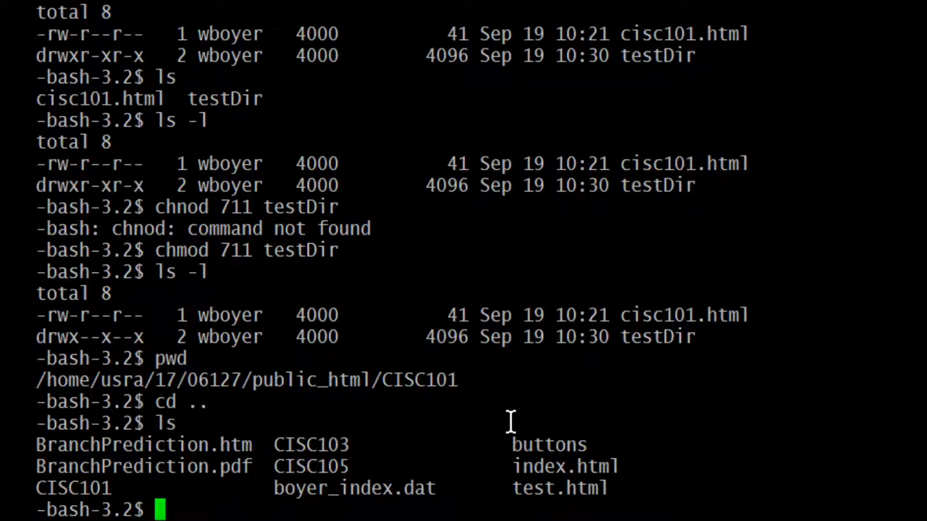
# Step: Confirm with pwd that the current folder is public_html
pyautogui.write('pw')
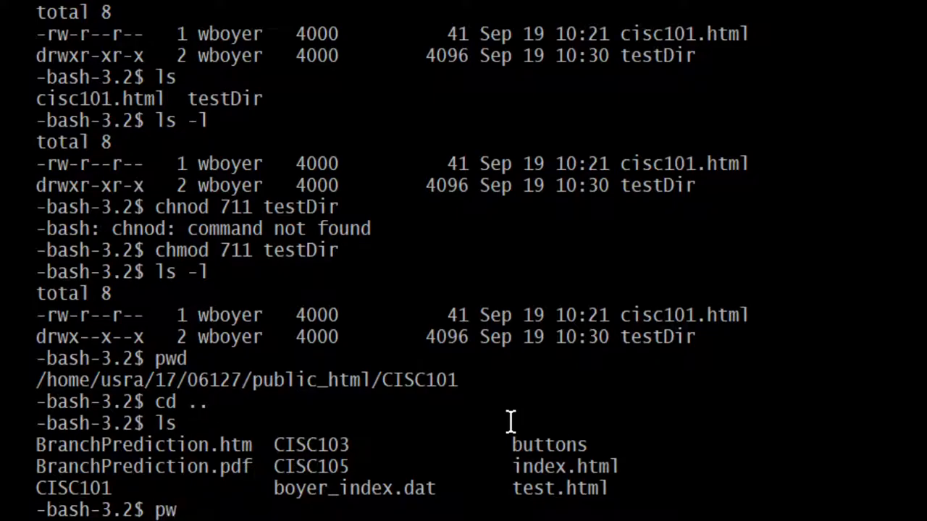
pyautogui.press('Return')
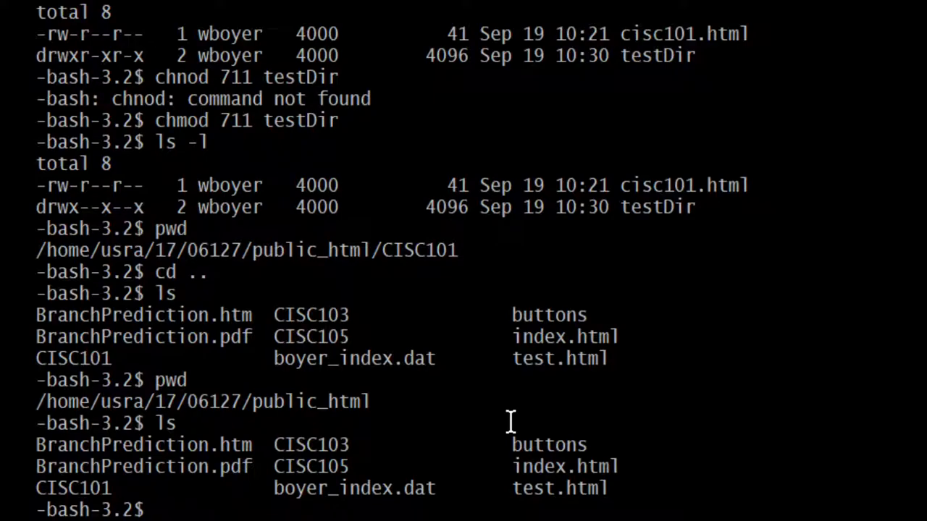
pyautogui.moveTo(591, 495)
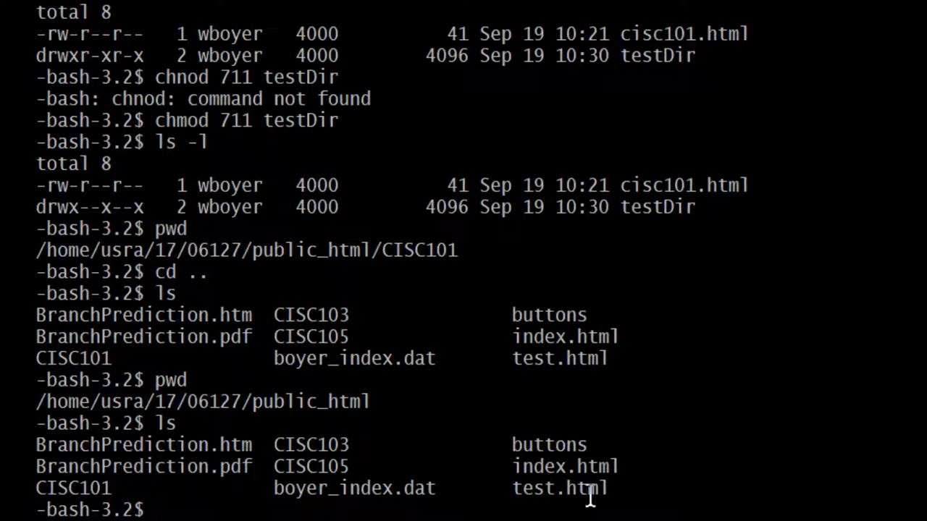
pyautogui.moveTo(632, 443)
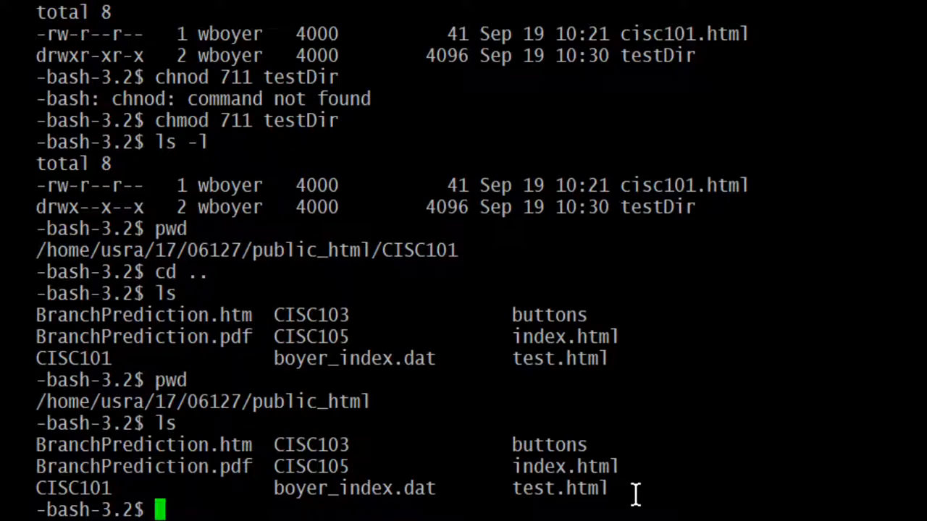
# Step: Delete test.html and list the folder again to confirm it is gone
pyautogui.write('rm')
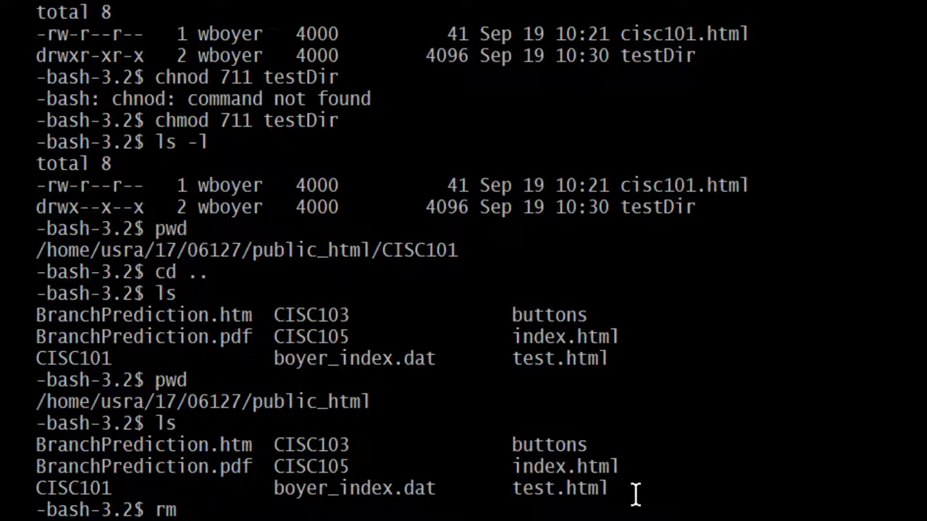
pyautogui.write('test')
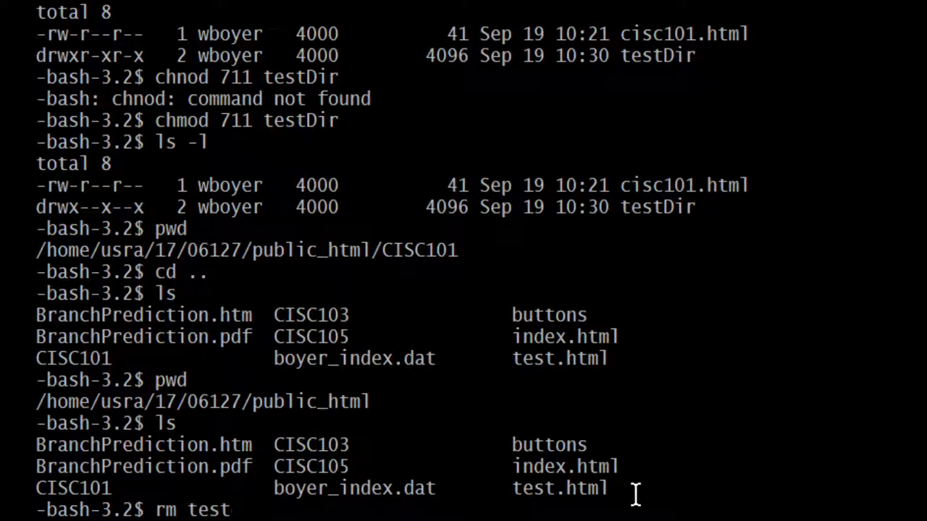
pyautogui.write('.html')
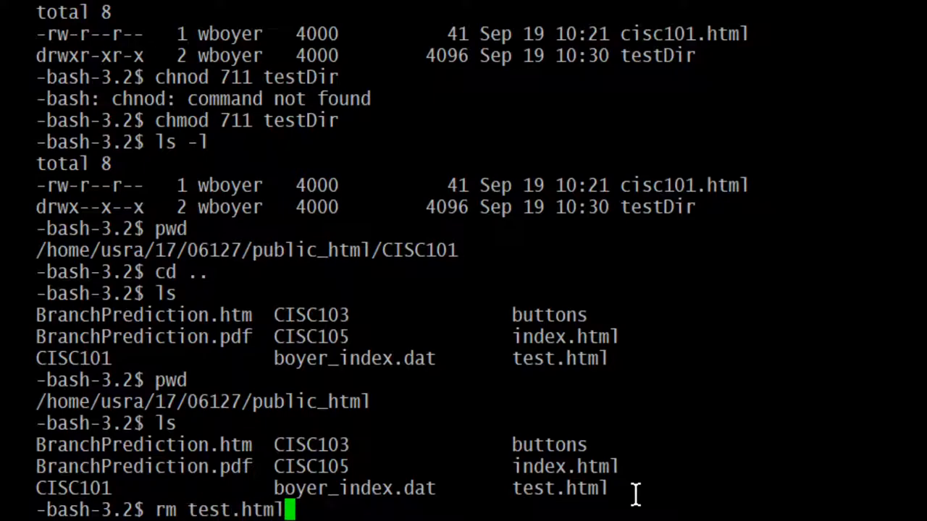
pyautogui.press('Return')
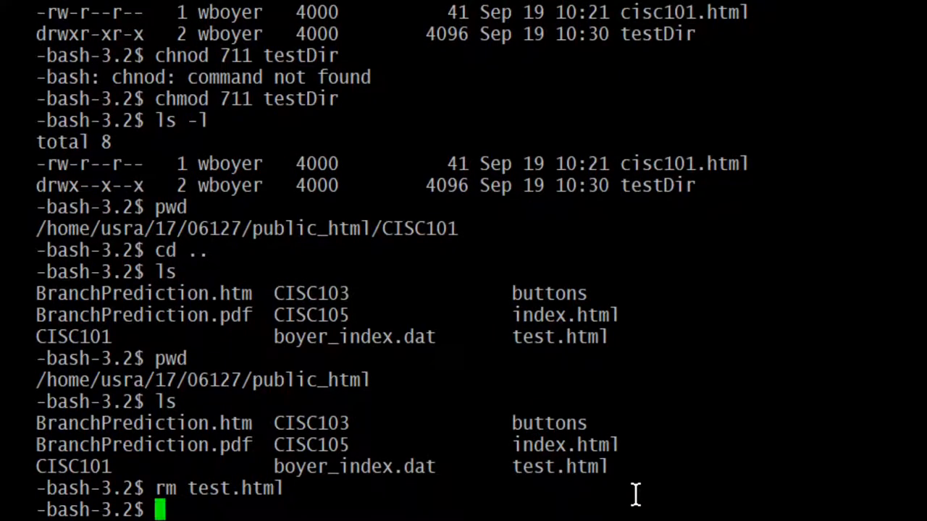
pyautogui.write('ls')
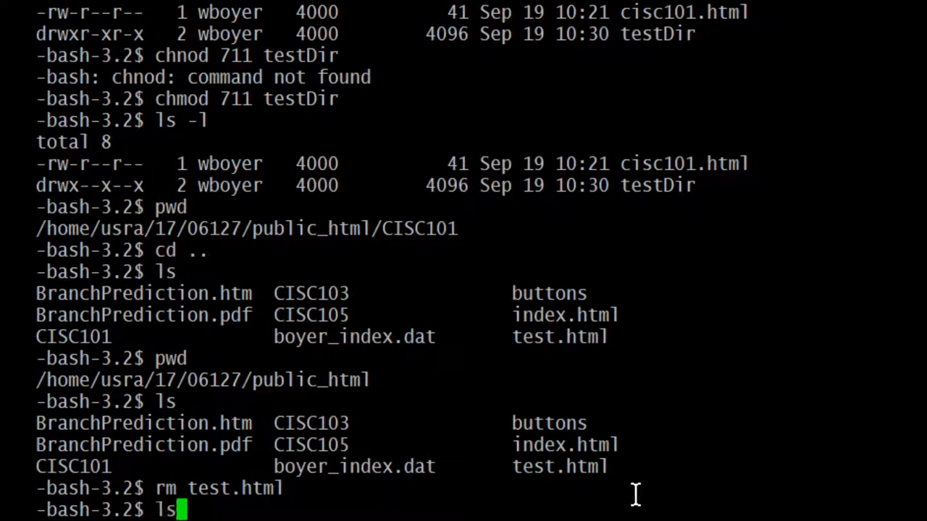
pyautogui.press('Return')
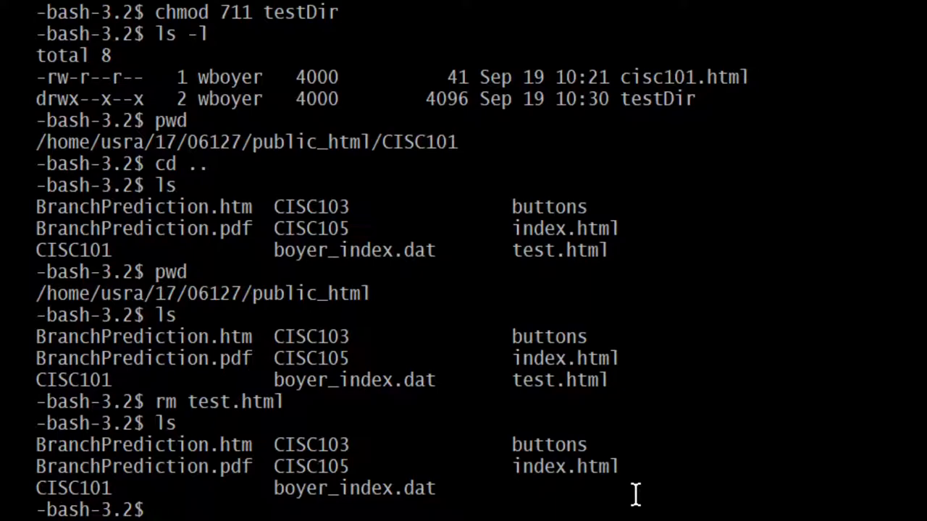
# Step: Open index.html in the pico editor with 'pico index.html'
pyautogui.write('p')
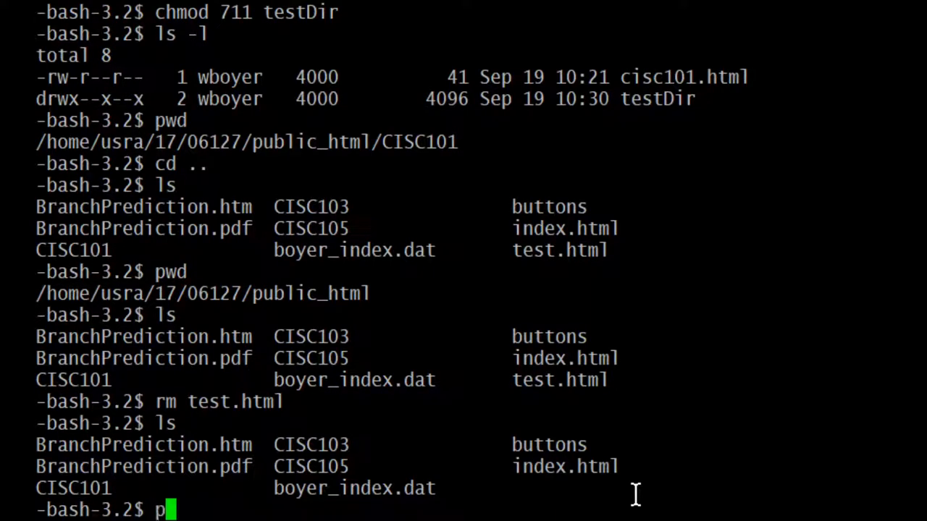
pyautogui.write('i')
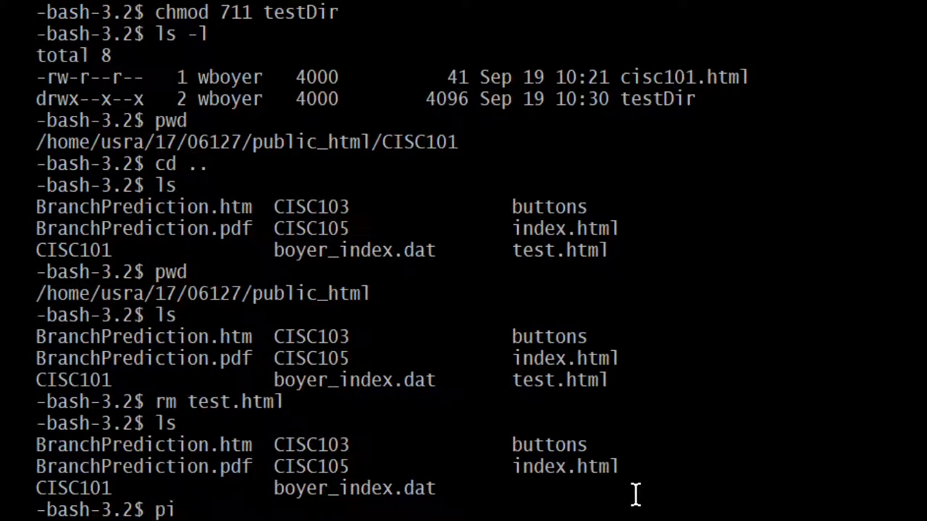
pyautogui.write('co')
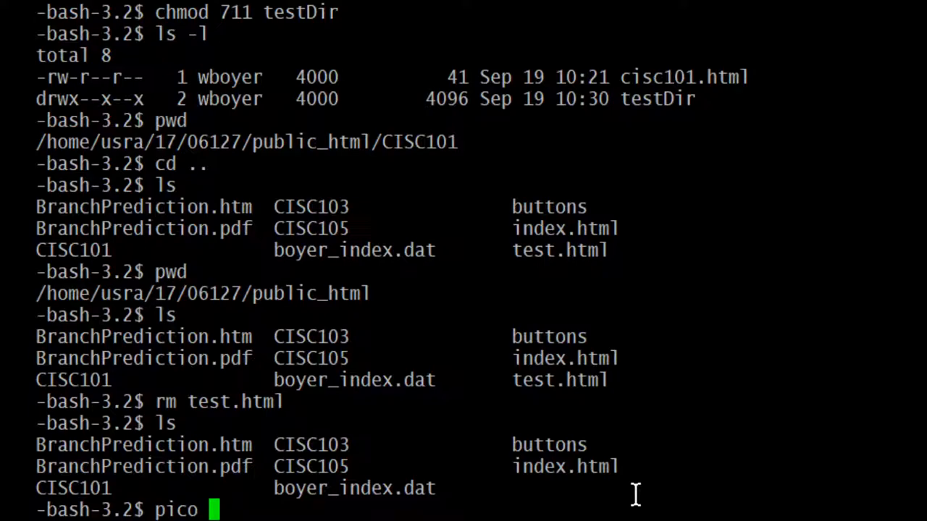
pyautogui.write('index')
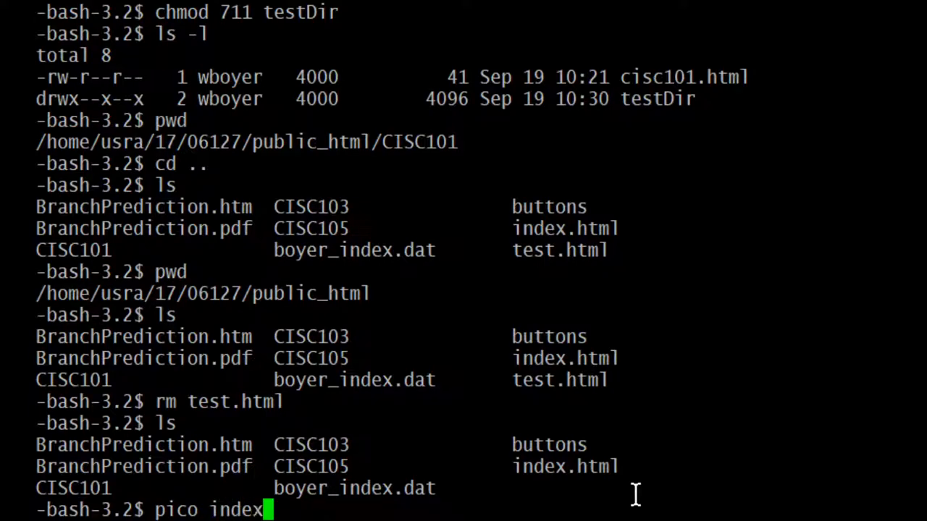
pyautogui.write('.h')
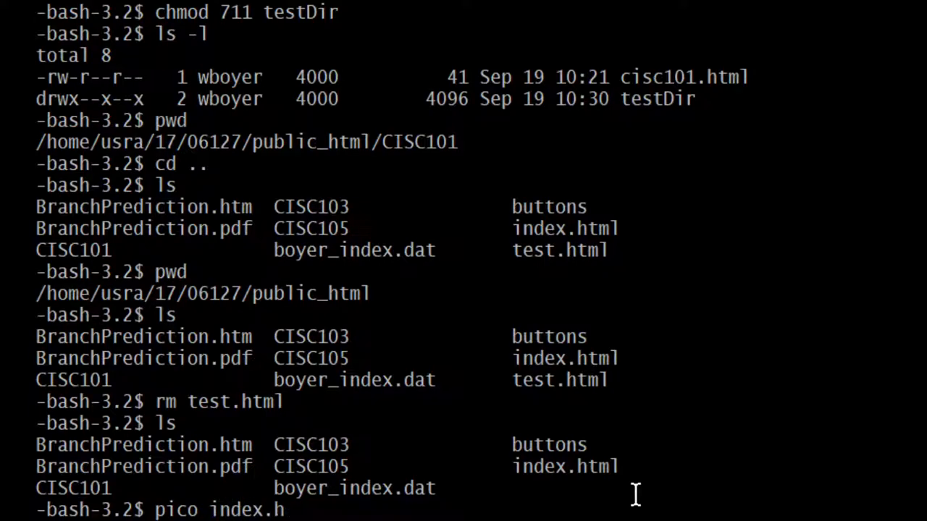
pyautogui.press('Return')
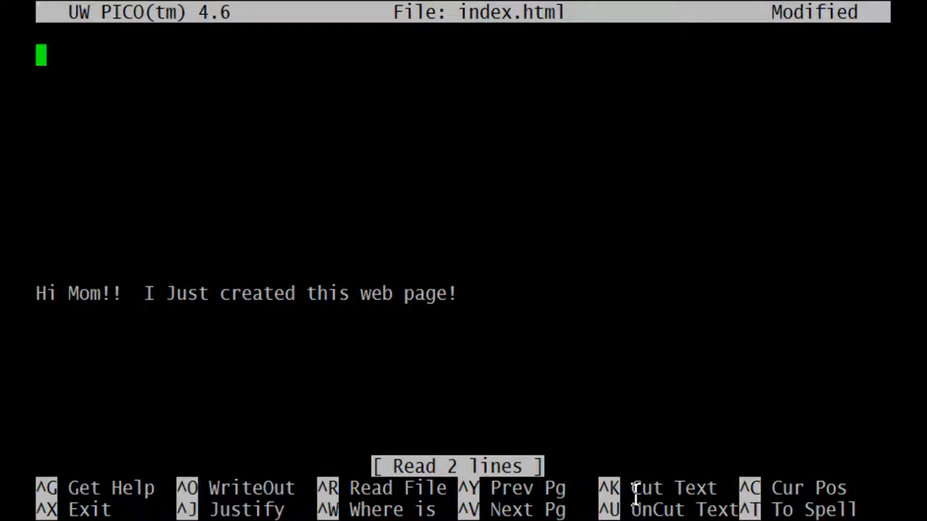
# Step: Write <html></html> on the first line above the Hi Mom greeting, fixing a stray character
pyautogui.write('<h')
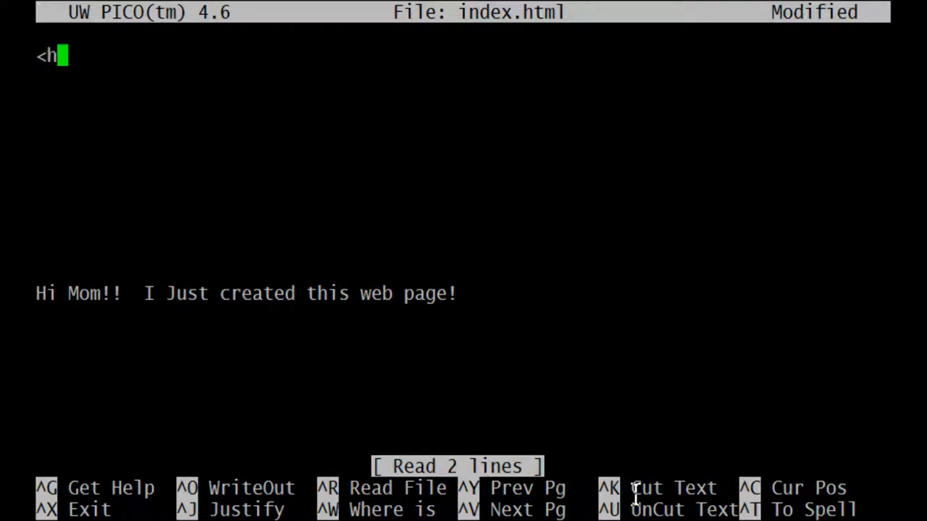
pyautogui.write('tml')
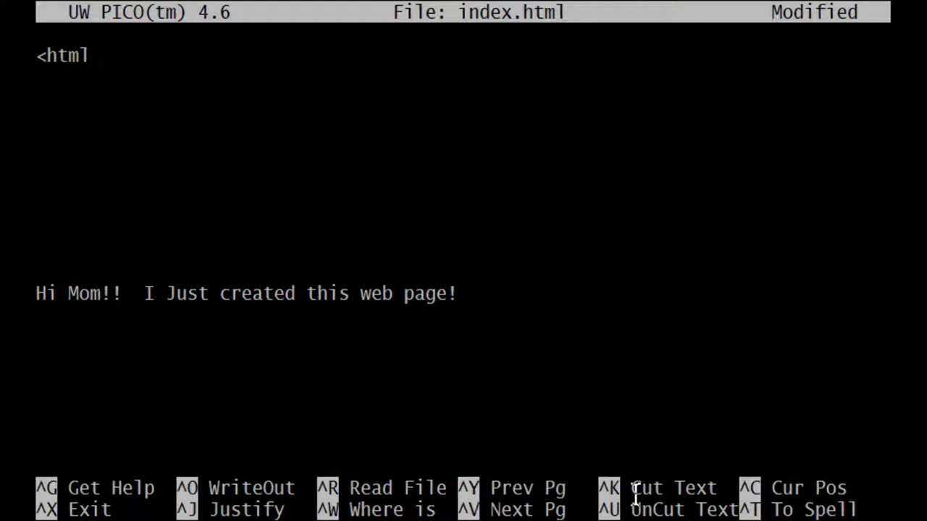
pyautogui.write('>')
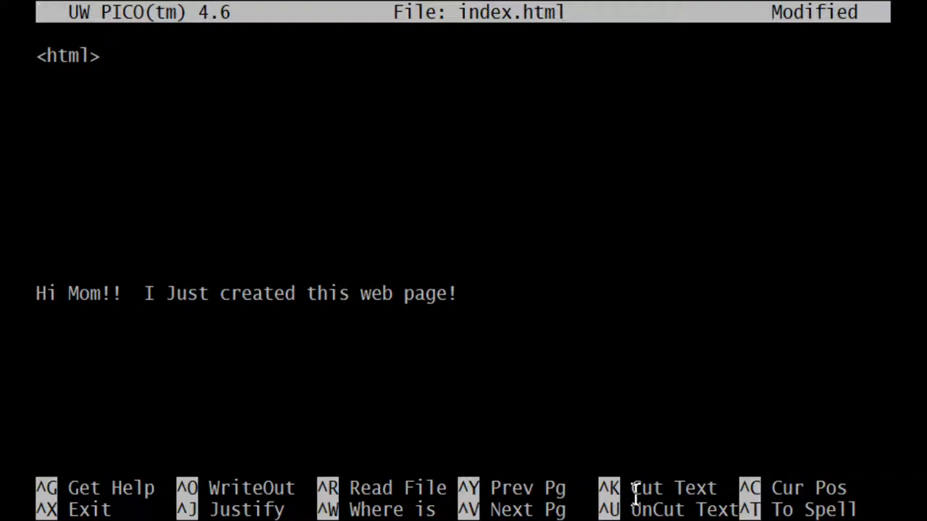
pyautogui.write('<')
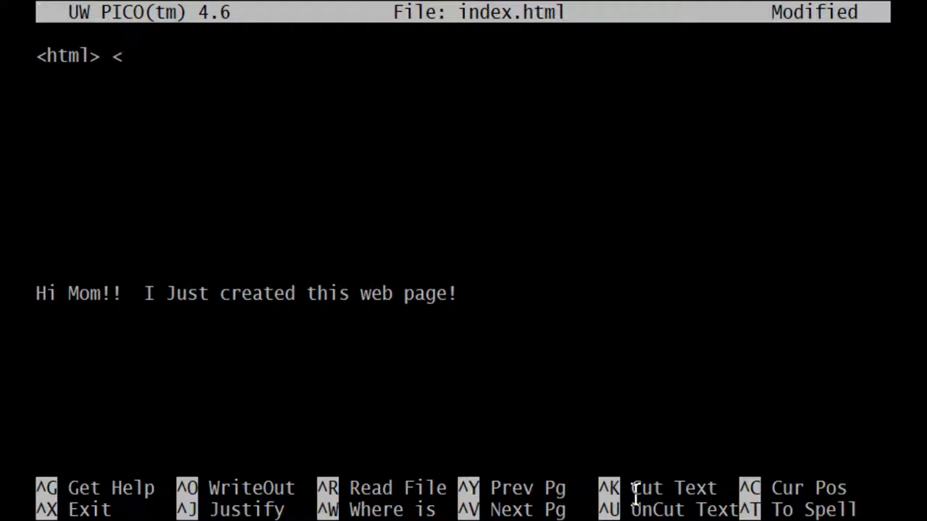
pyautogui.write('/')
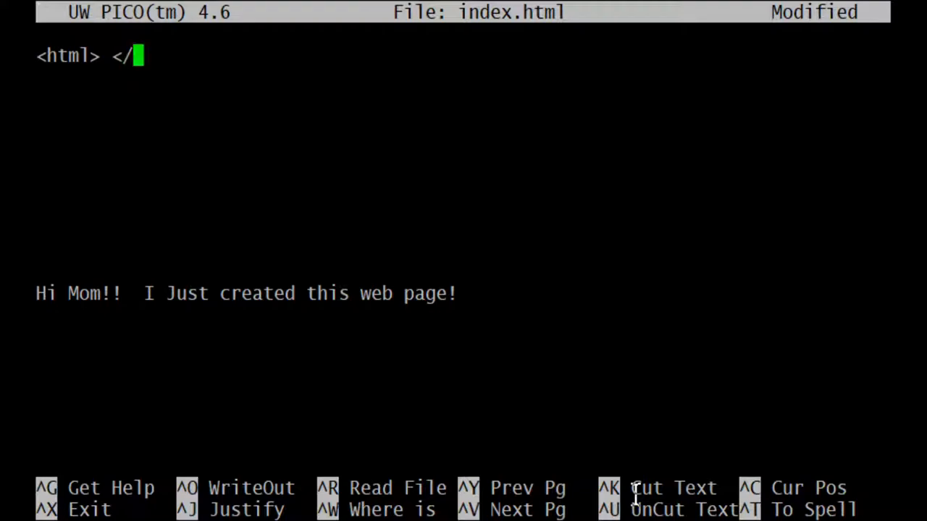
pyautogui.write('html')
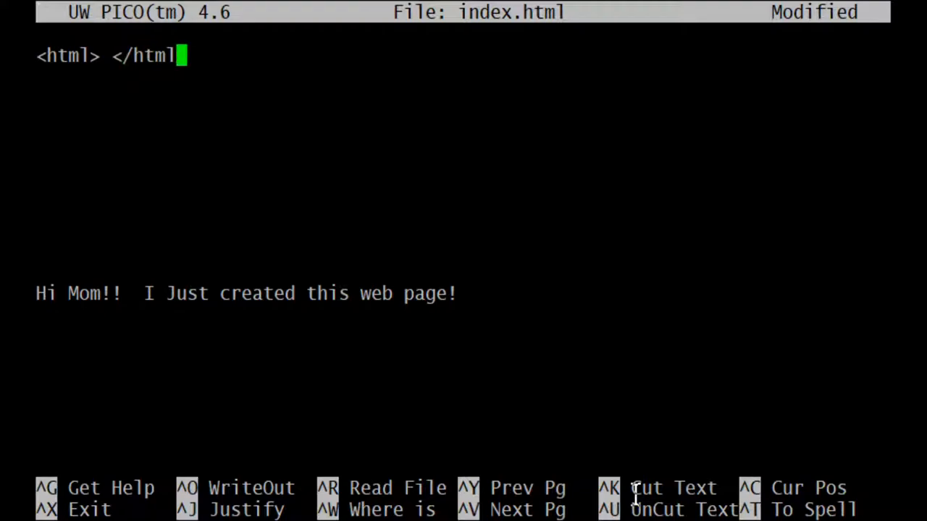
pyautogui.write('?')
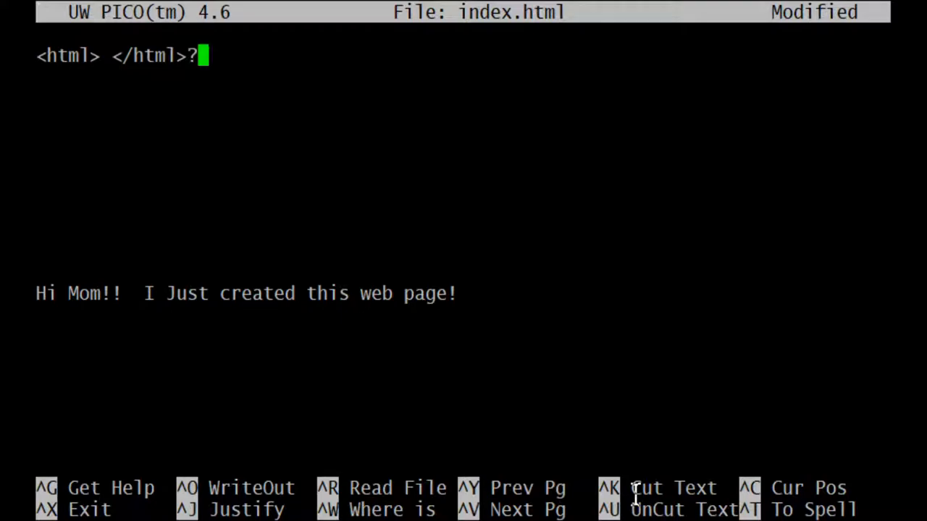
pyautogui.press('Left')
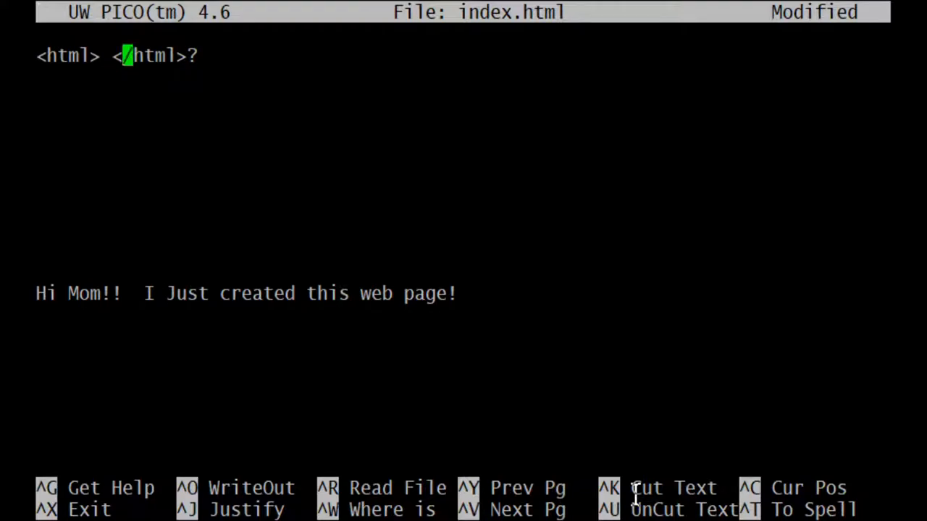
pyautogui.press('Home')
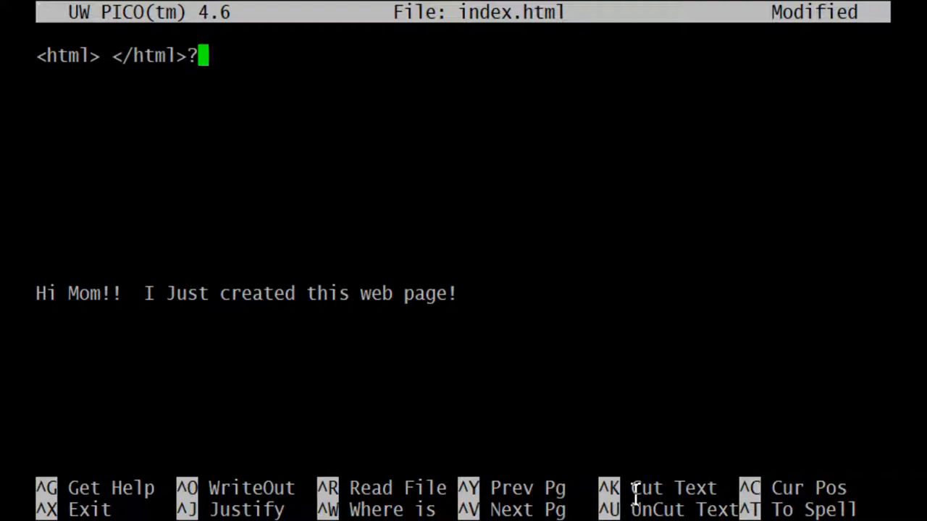
pyautogui.press('Backspace')
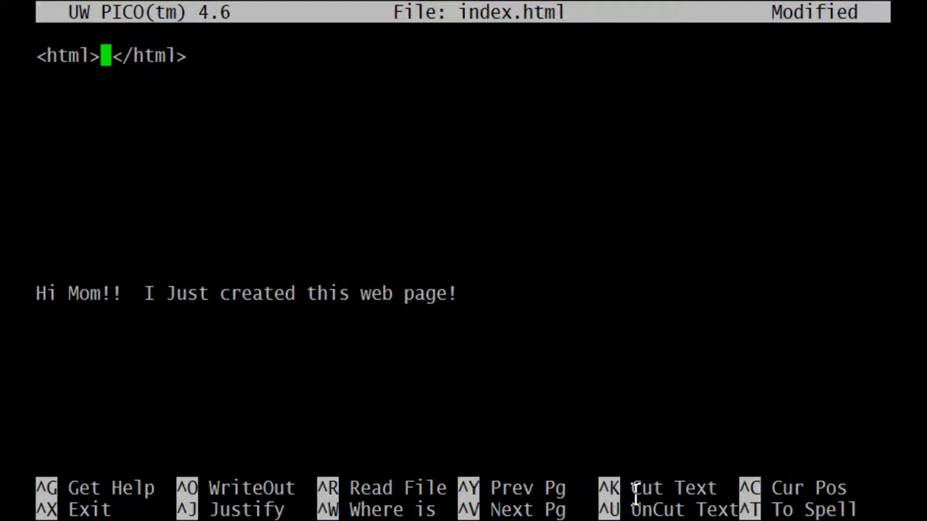
# Step: Push </html> onto its own line a few blank lines down and return to the empty line below <html>
pyautogui.press('Return')
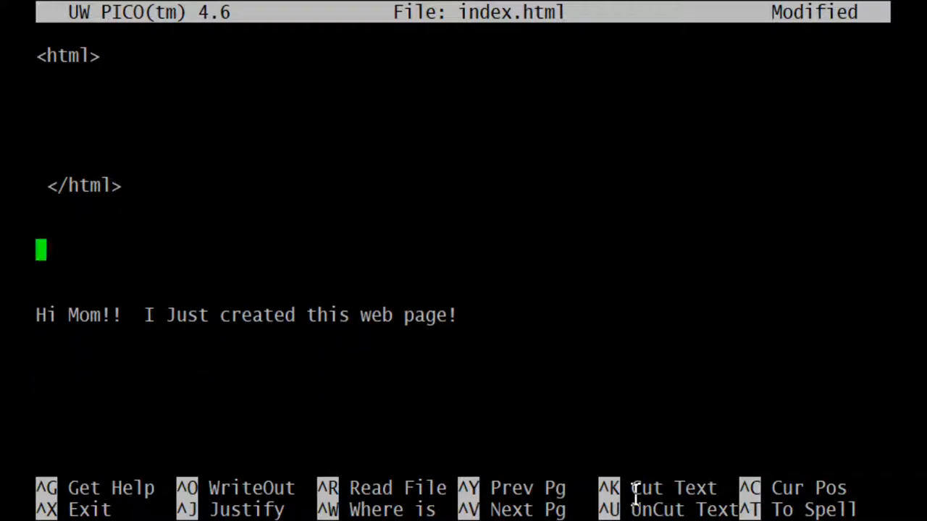
pyautogui.press('Up')
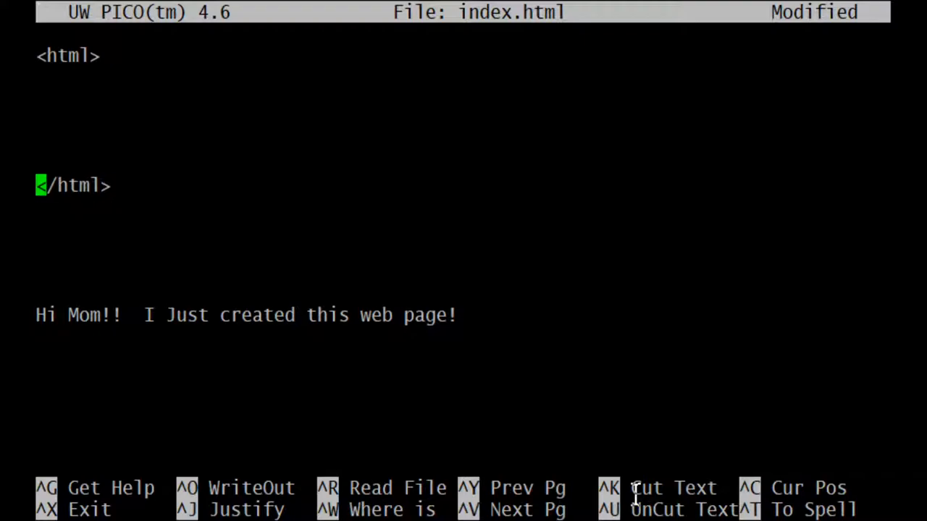
pyautogui.press('Up')
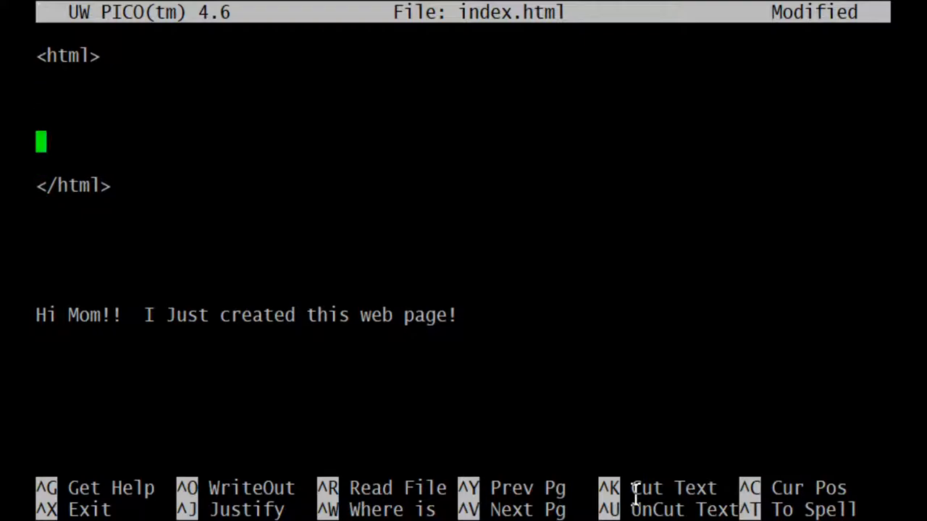
pyautogui.press('Up')
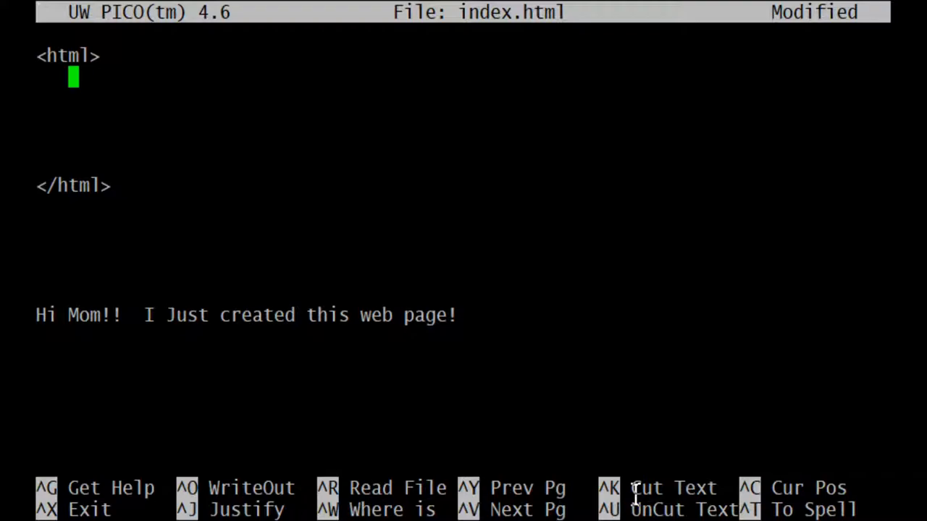
# Step: Add indented <head> and </head> tags on separate lines inside the html tags
pyautogui.write('<')
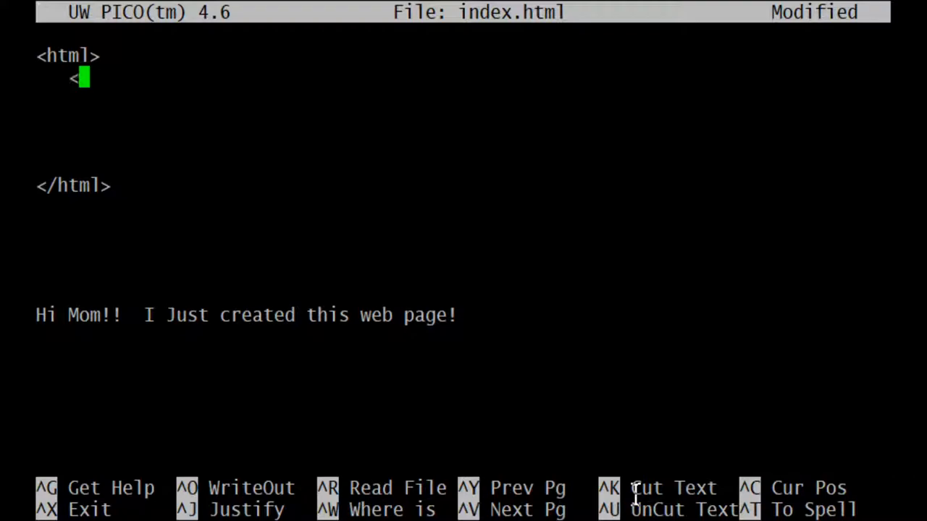
pyautogui.write('h')
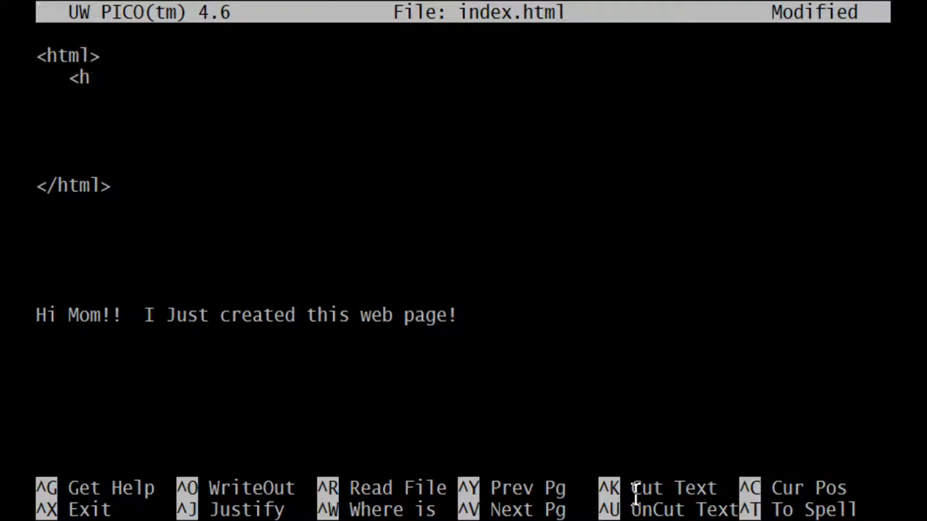
pyautogui.write('ead>')
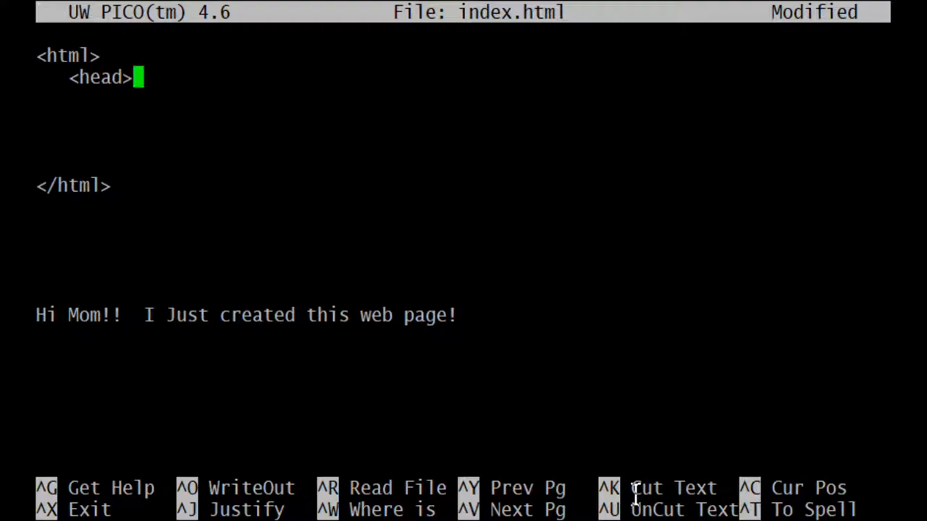
pyautogui.write('<')
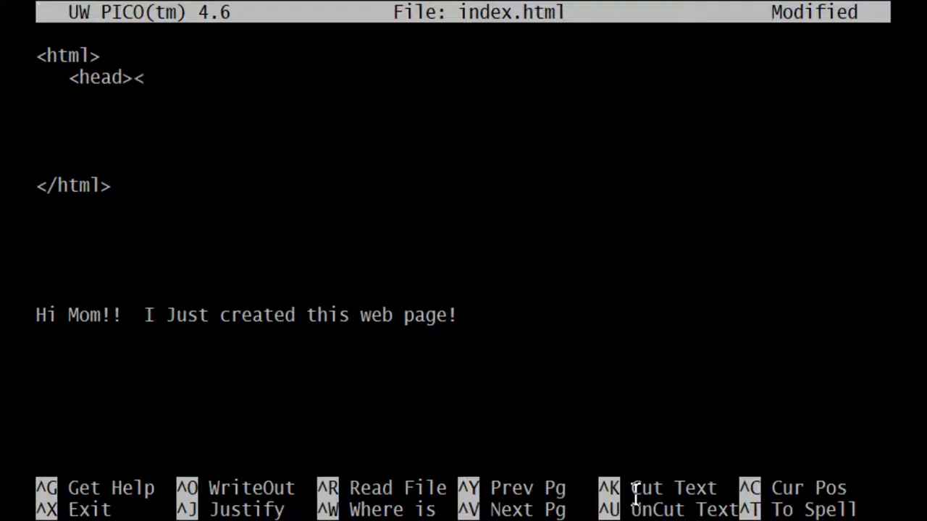
pyautogui.write('/h')
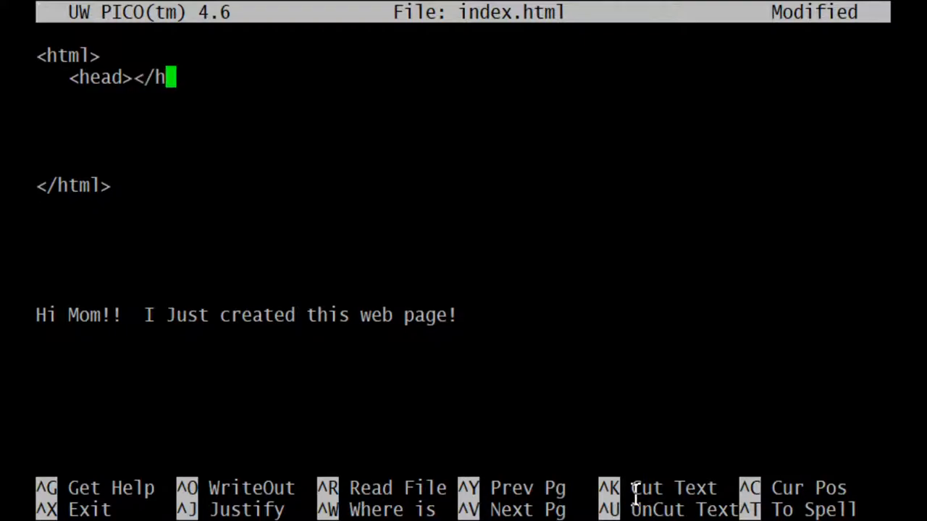
pyautogui.write('ead>')
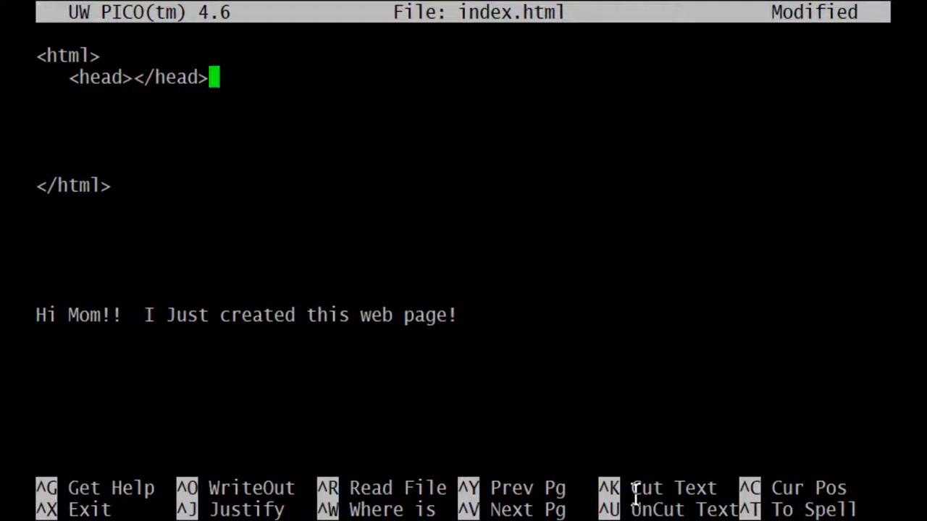
pyautogui.press('Left')
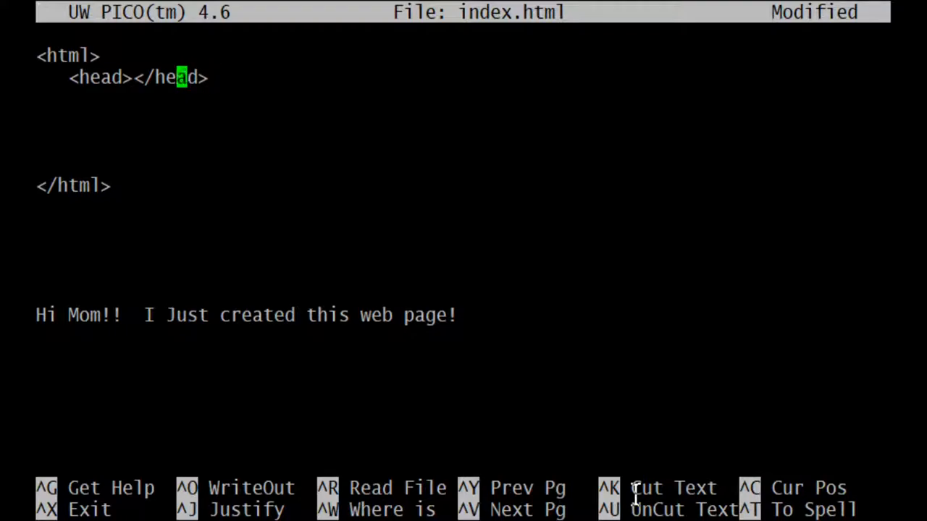
pyautogui.press('Left')
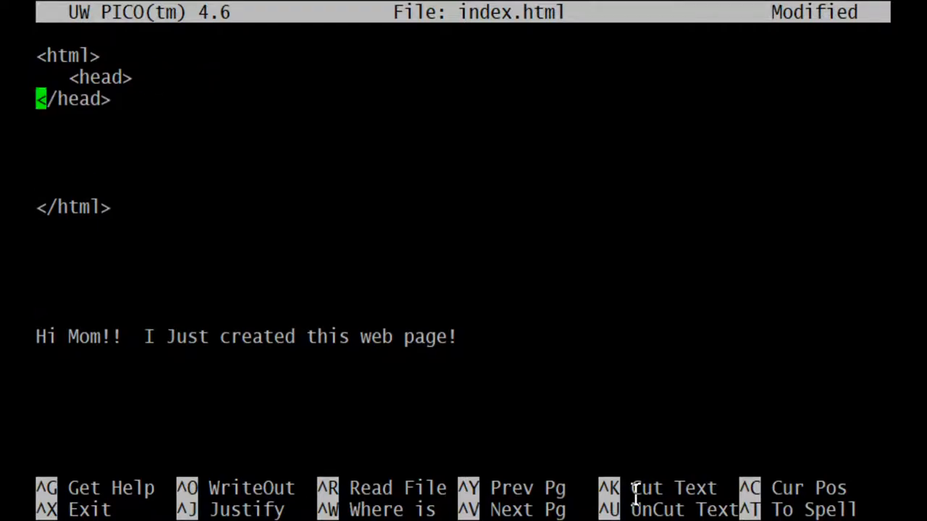
pyautogui.press('Return')
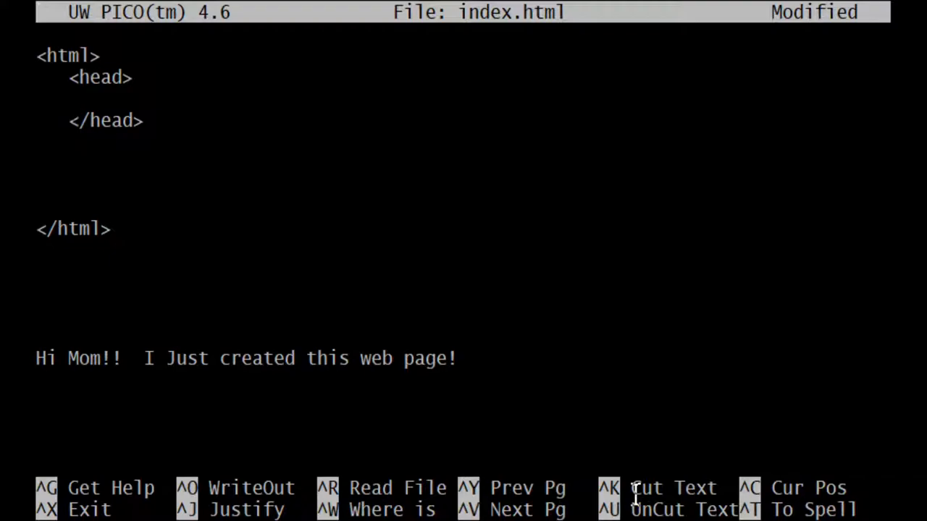
pyautogui.moveTo(179, 136)
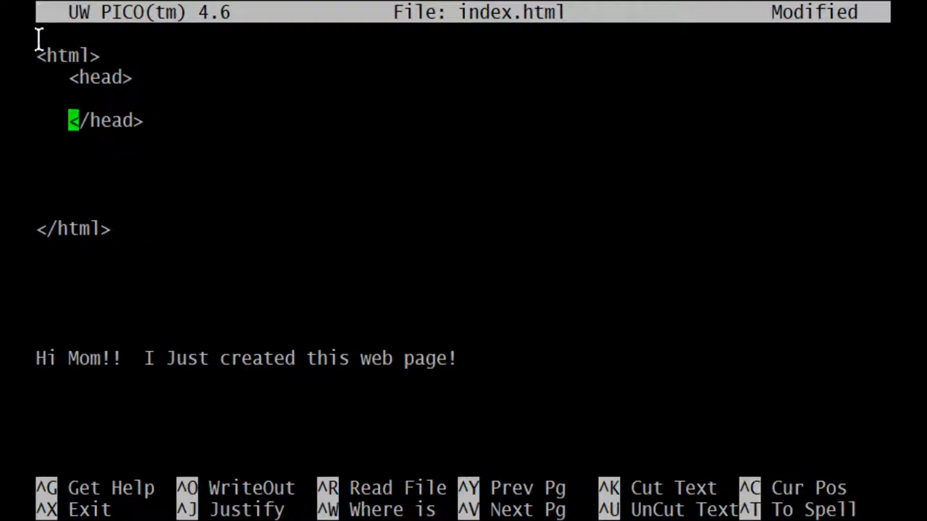
pyautogui.moveTo(44, 202)
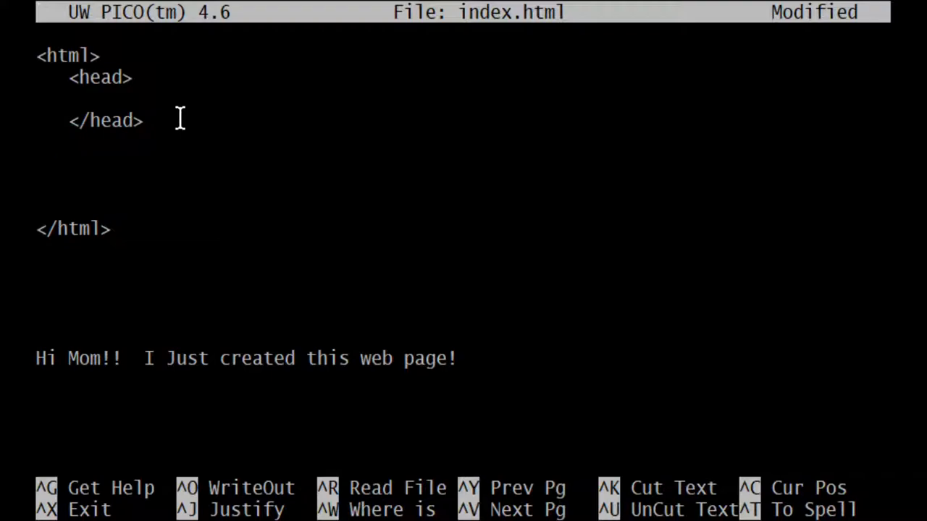
# Step: Add indented <body> and </body> with blank lines inside, directly above </html>
pyautogui.write('<')
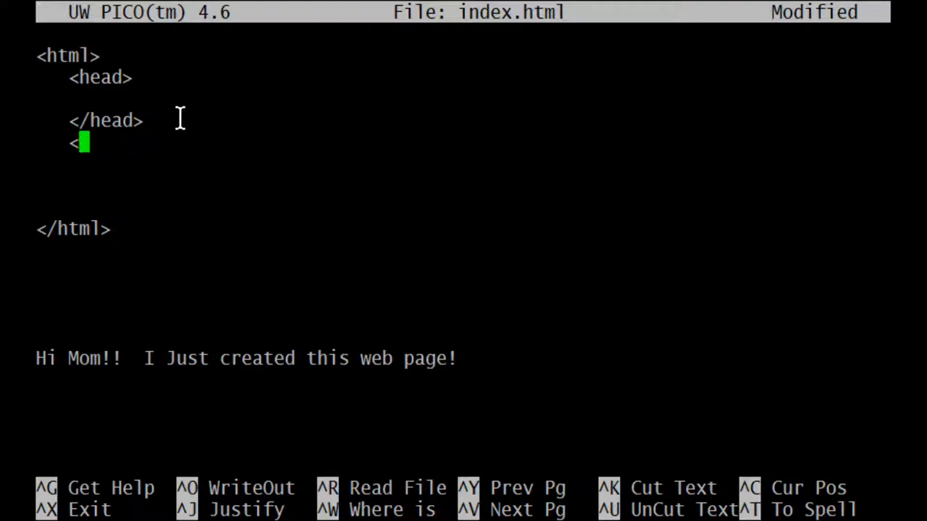
pyautogui.write('body')
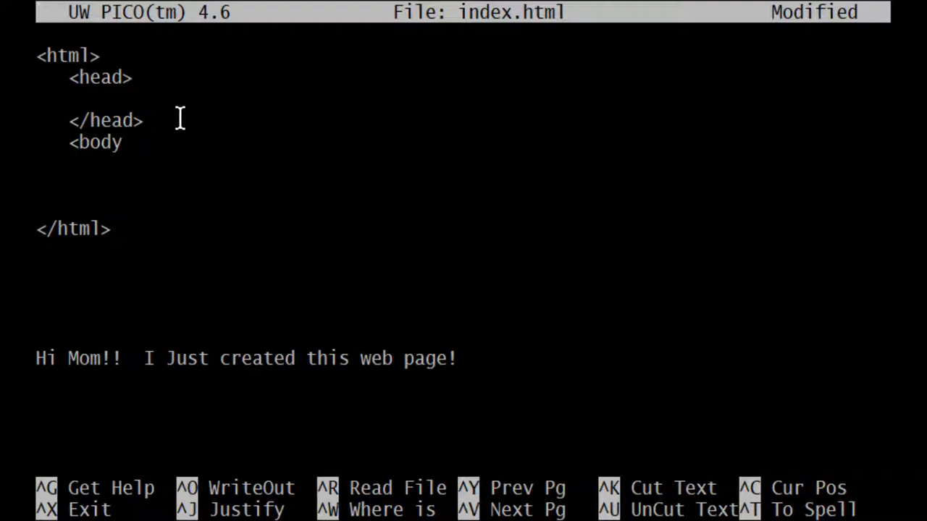
pyautogui.write('>')
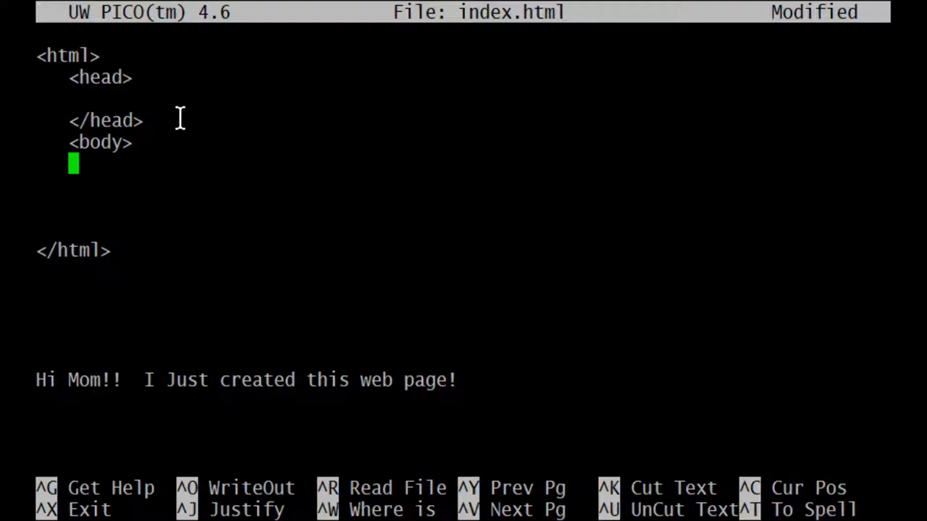
pyautogui.write('<')
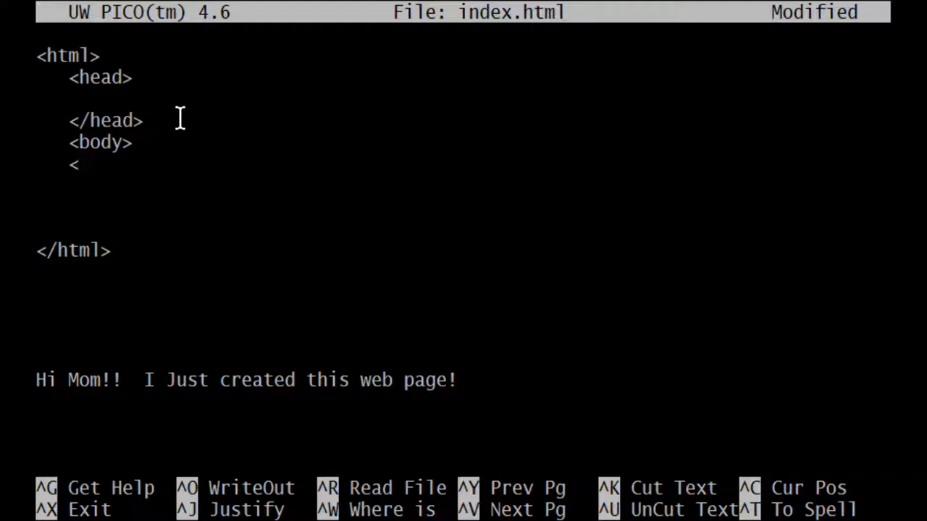
pyautogui.write('/bod')
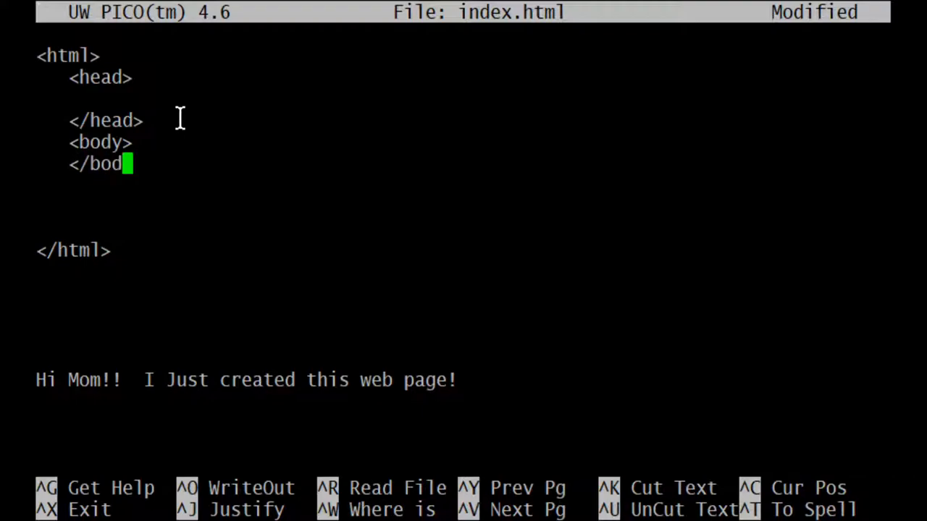
pyautogui.write('y>')
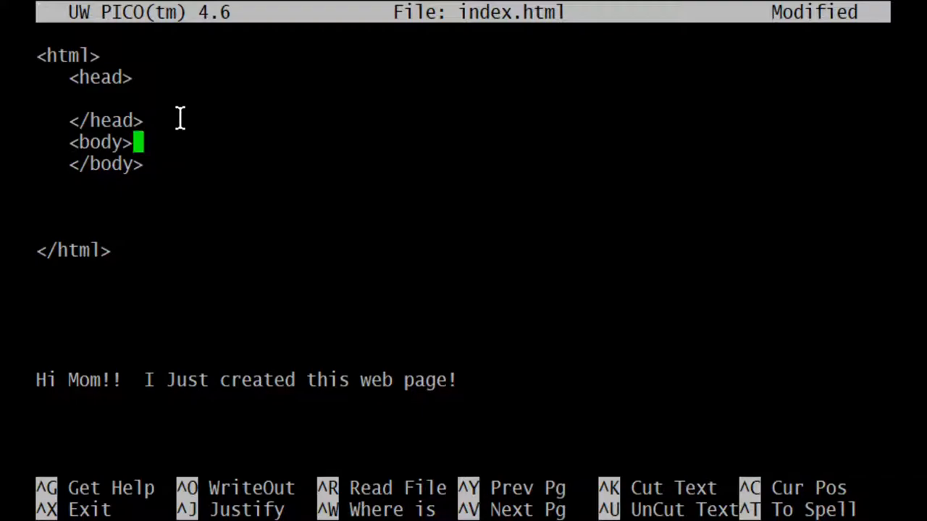
pyautogui.press('Return')
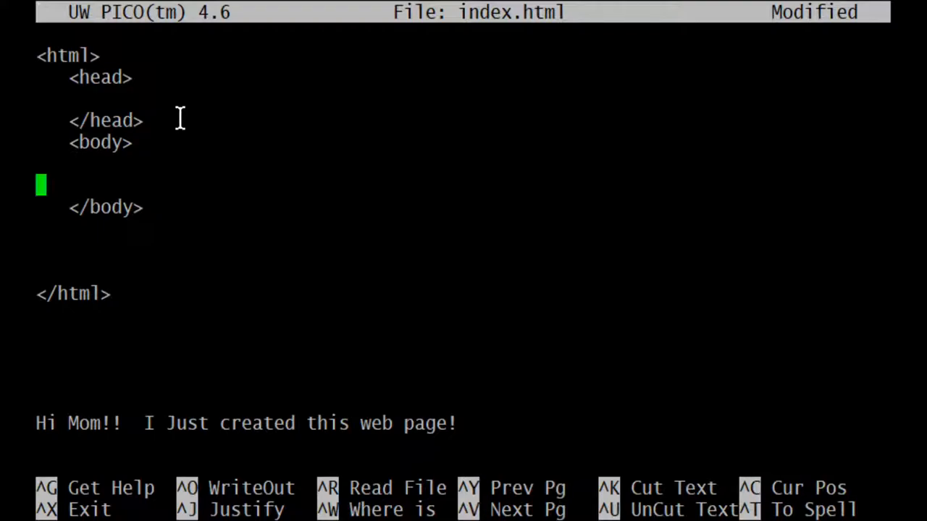
pyautogui.press('Down')
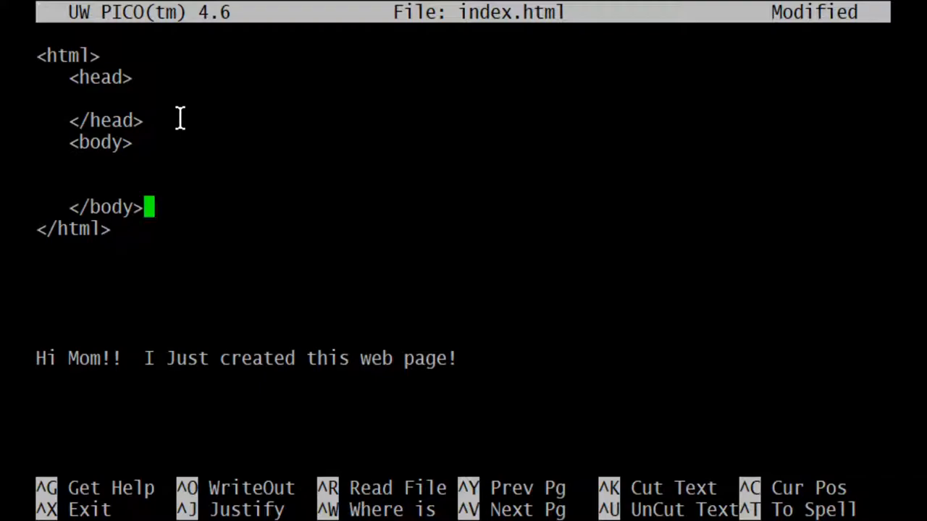
pyautogui.moveTo(130, 374)
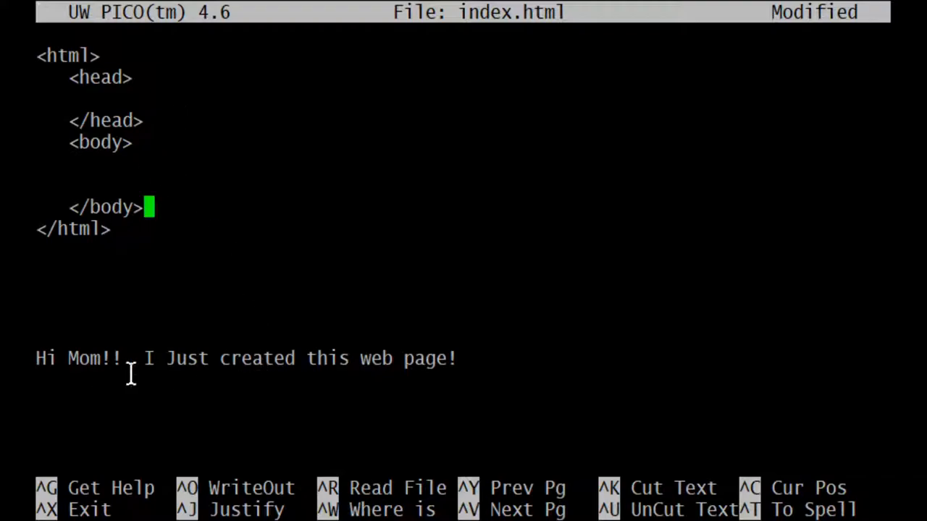
pyautogui.moveTo(200, 357); pyautogui.dragTo(404, 357)
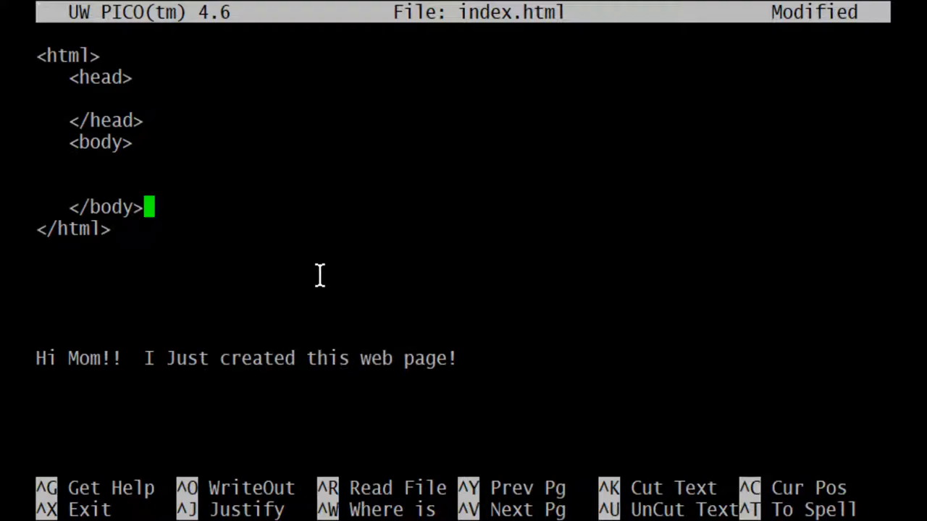
pyautogui.moveTo(243, 177)
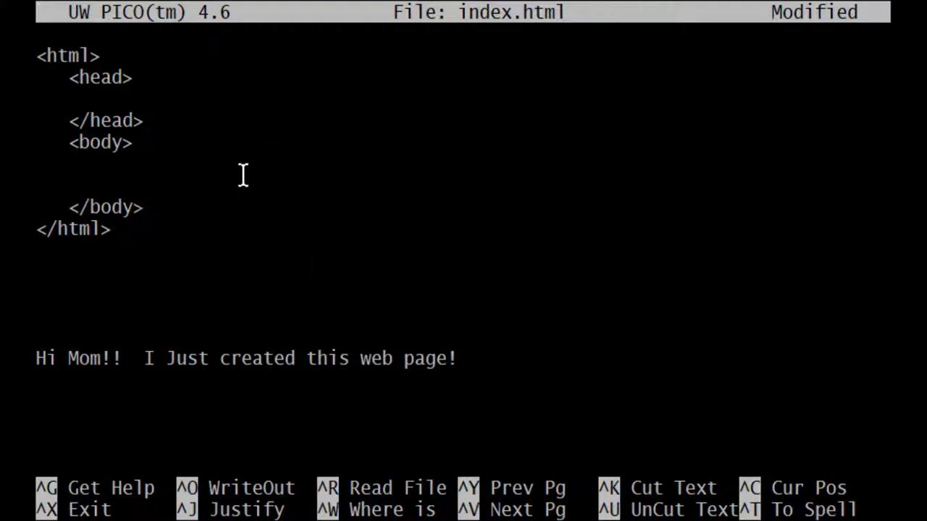
pyautogui.moveTo(52, 90)
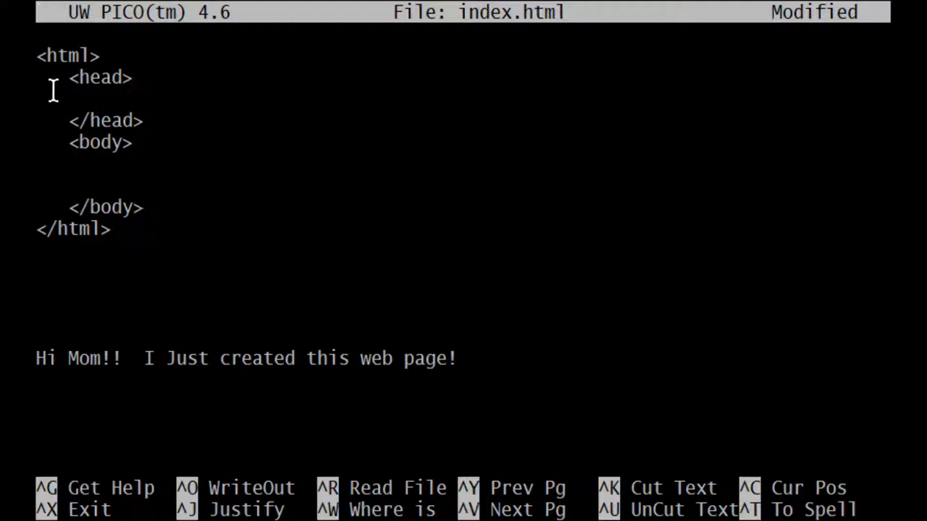
pyautogui.moveTo(69, 87)
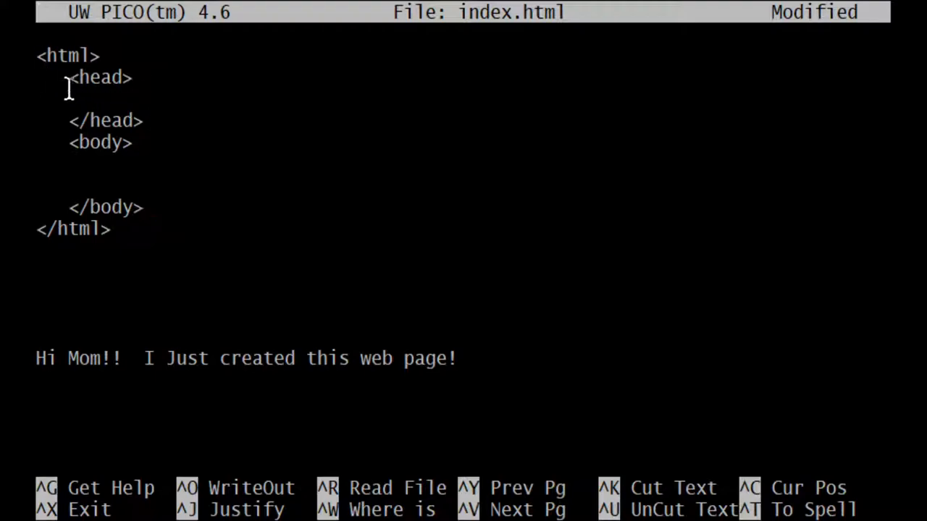
pyautogui.moveTo(56, 145)
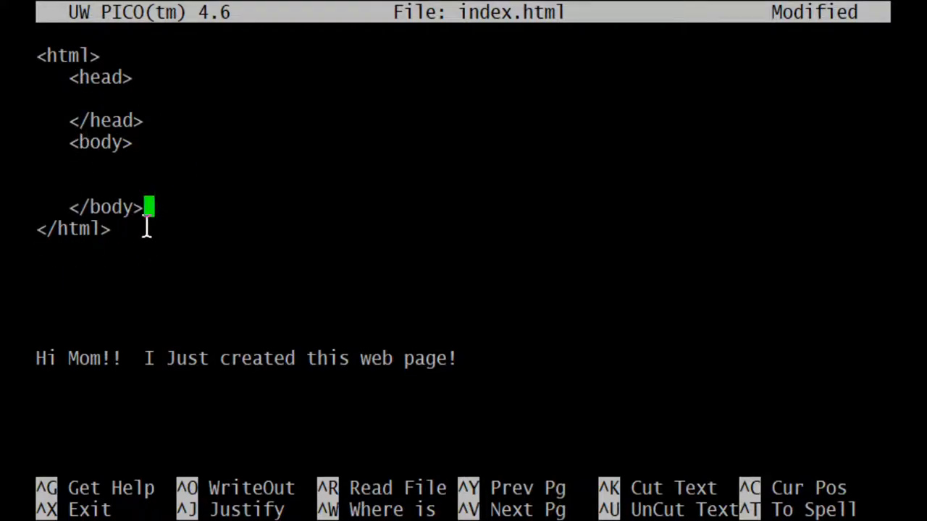
pyautogui.moveTo(87, 87)
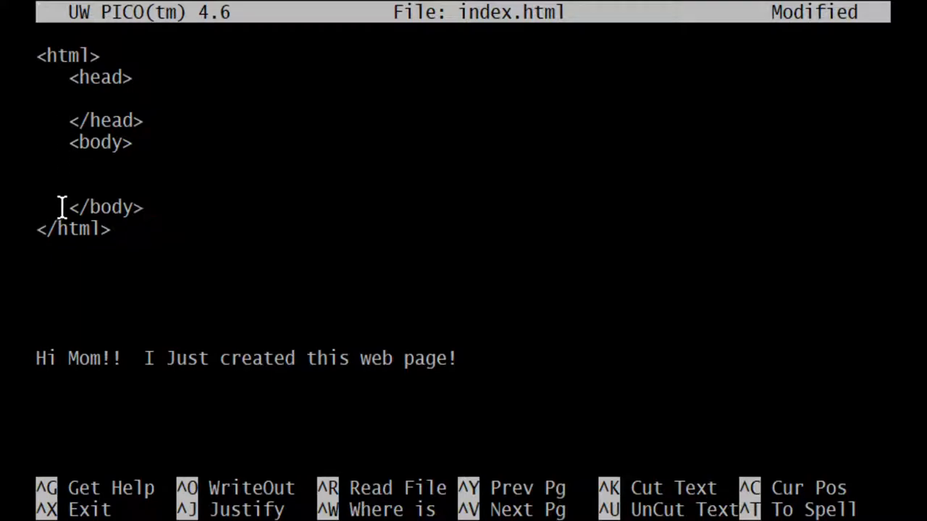
pyautogui.moveTo(107, 267)
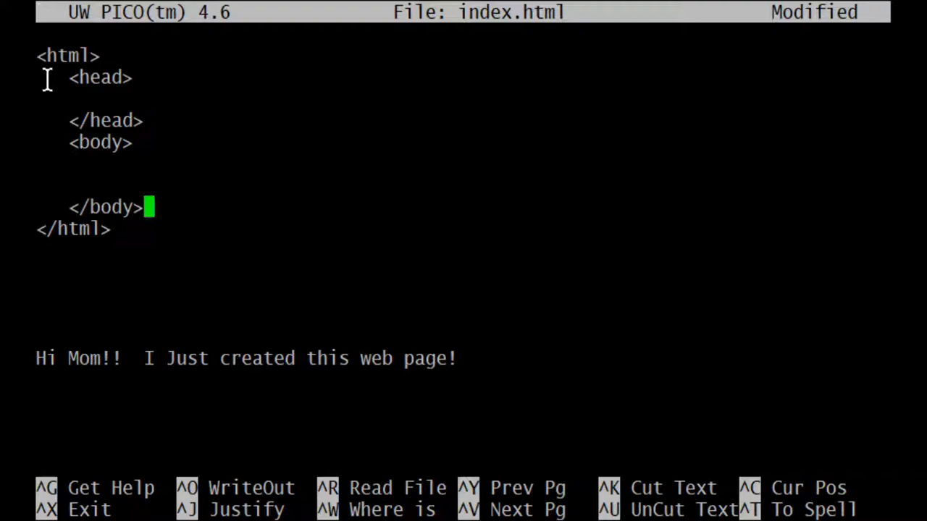
pyautogui.moveTo(75, 79)
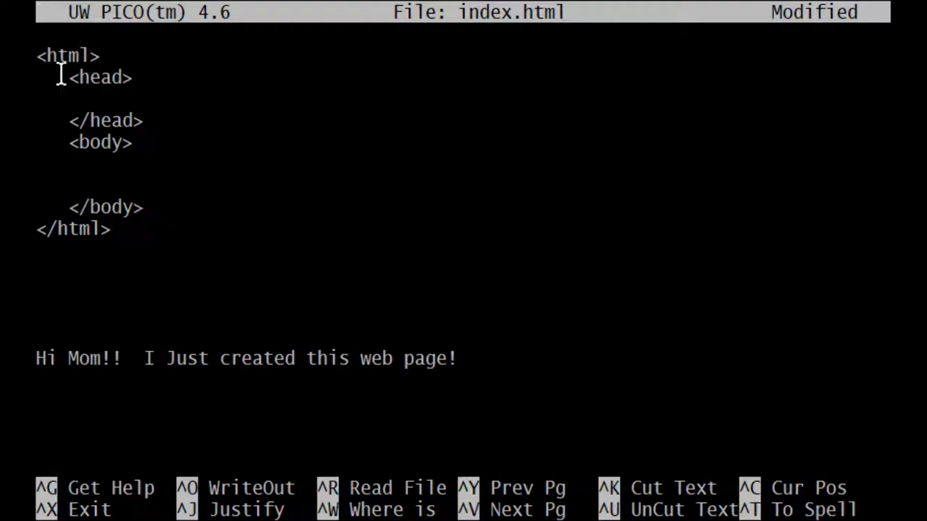
pyautogui.moveTo(64, 229)
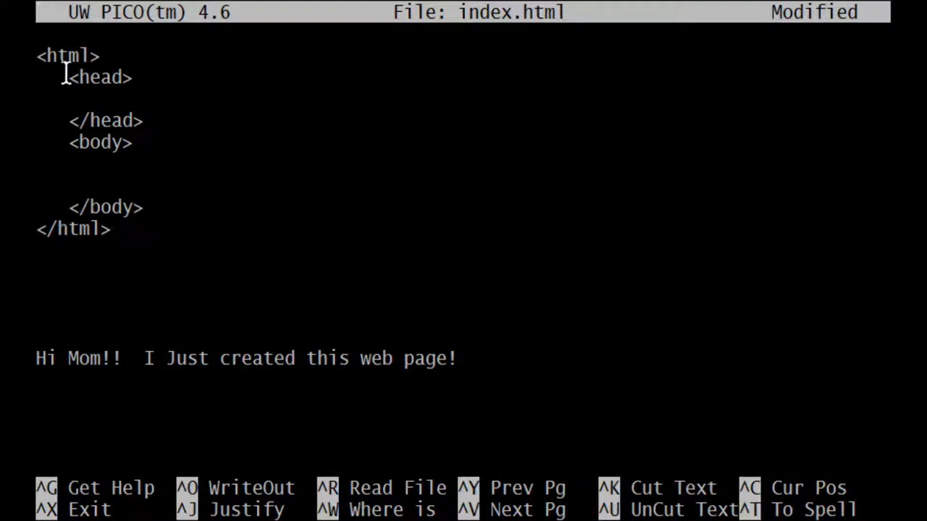
pyautogui.click(148, 207)
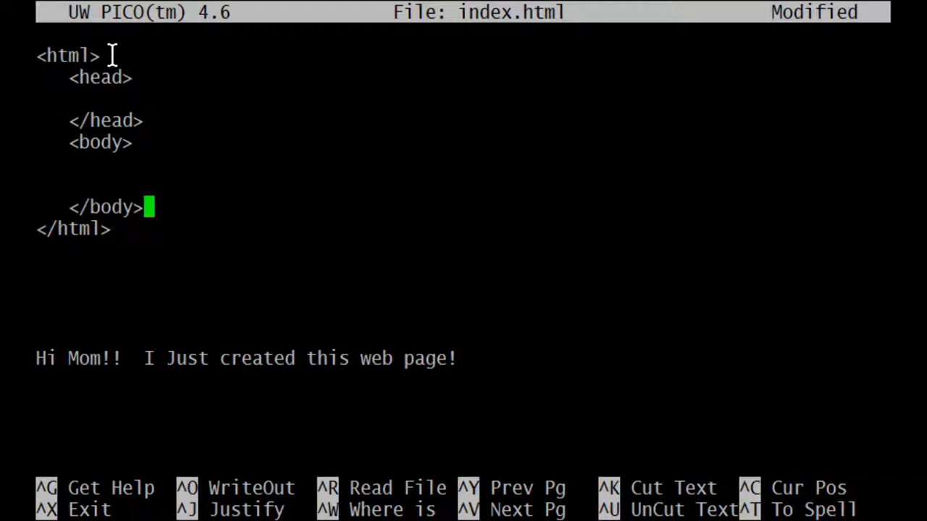
pyautogui.moveTo(114, 83)
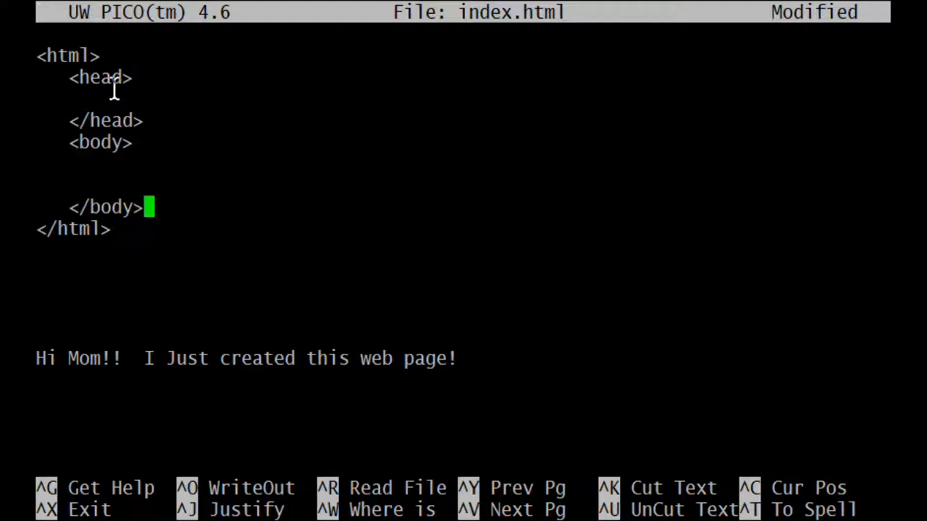
pyautogui.moveTo(105, 102)
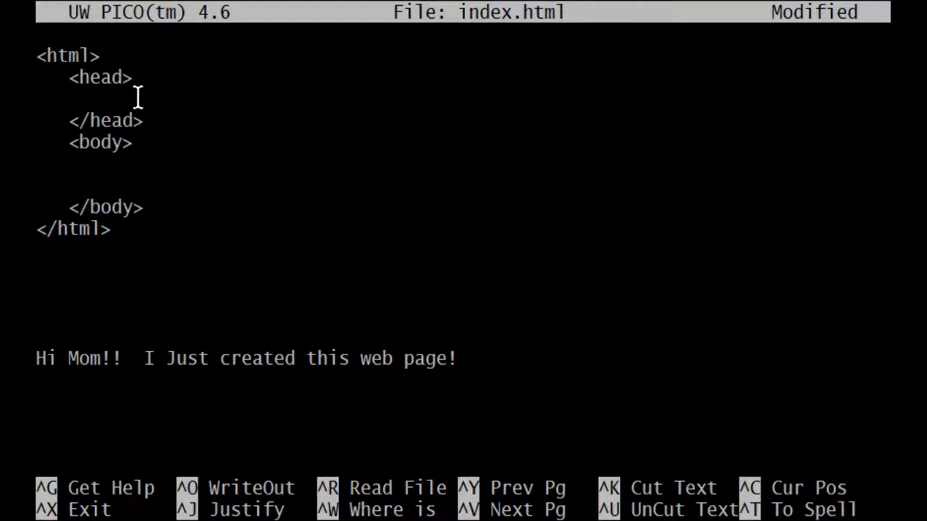
pyautogui.moveTo(131, 186)
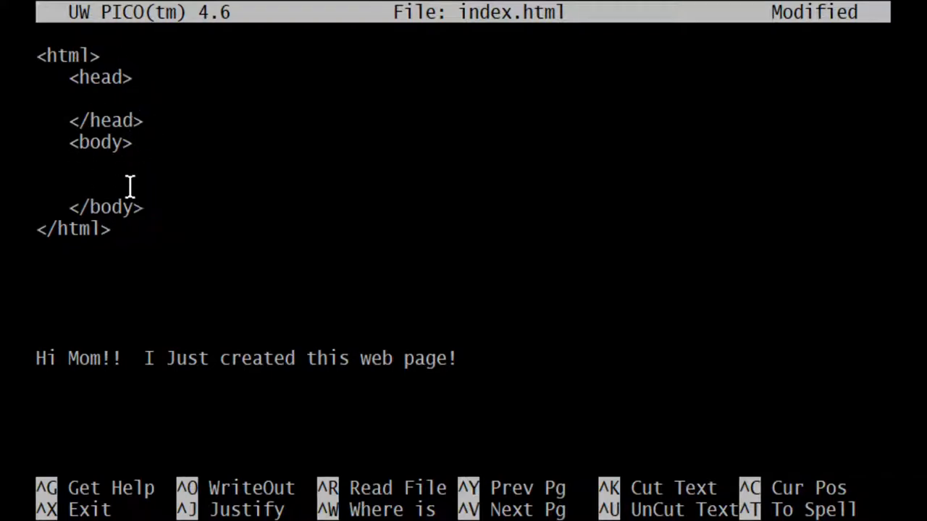
pyautogui.moveTo(116, 168)
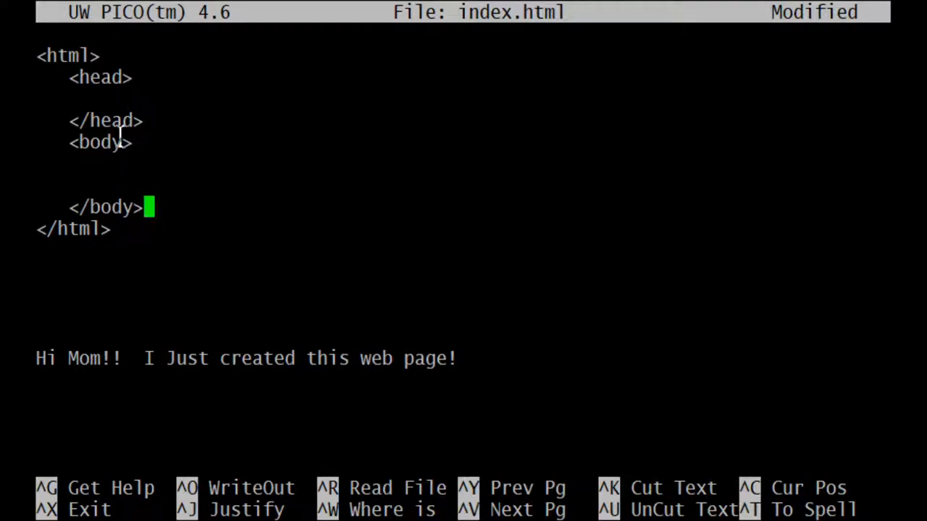
pyautogui.moveTo(159, 99)
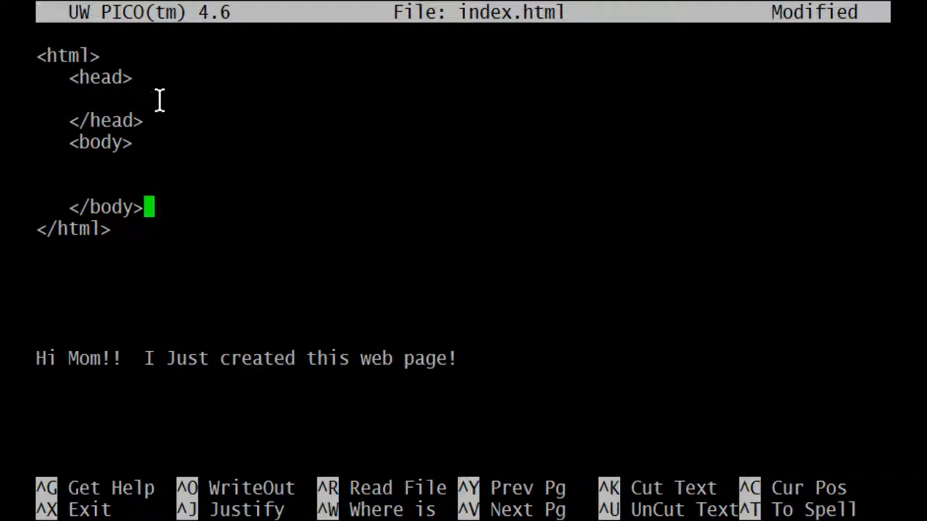
pyautogui.moveTo(156, 163)
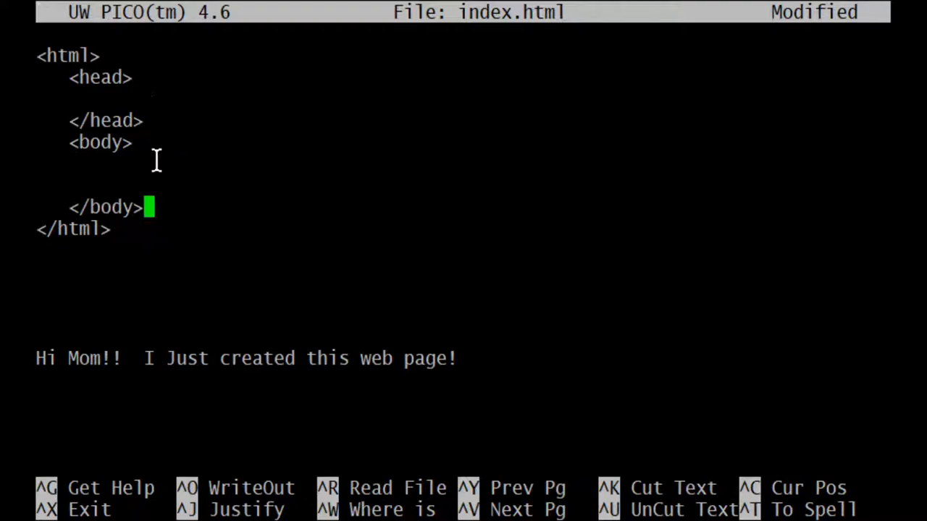
pyautogui.moveTo(145, 61)
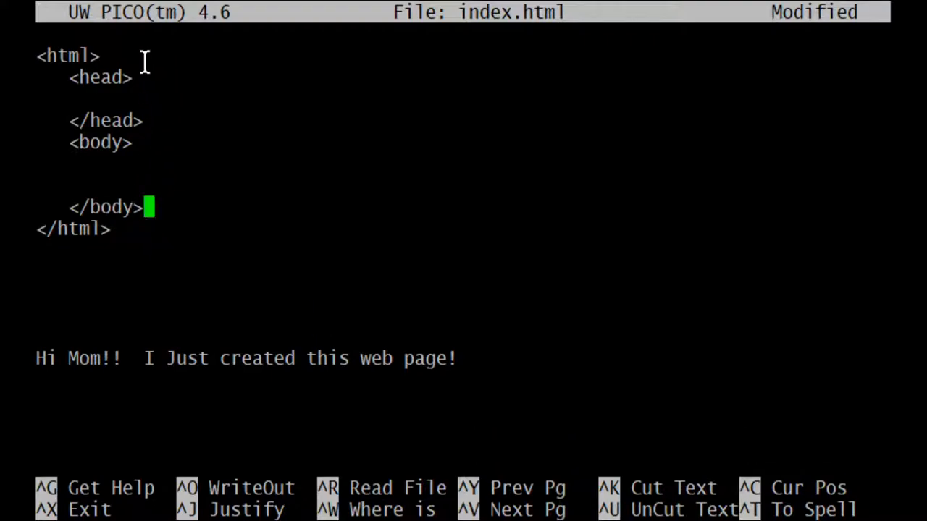
pyautogui.click(72, 78)
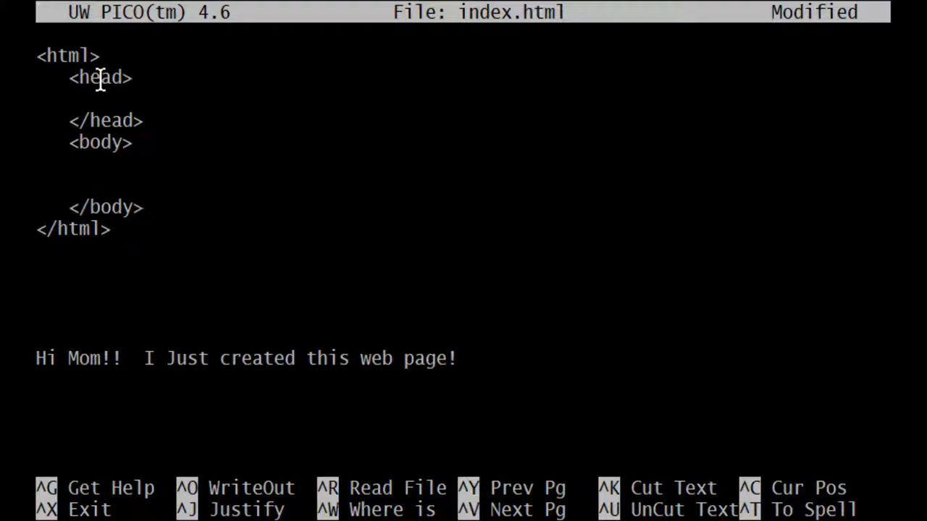
pyautogui.moveTo(101, 142)
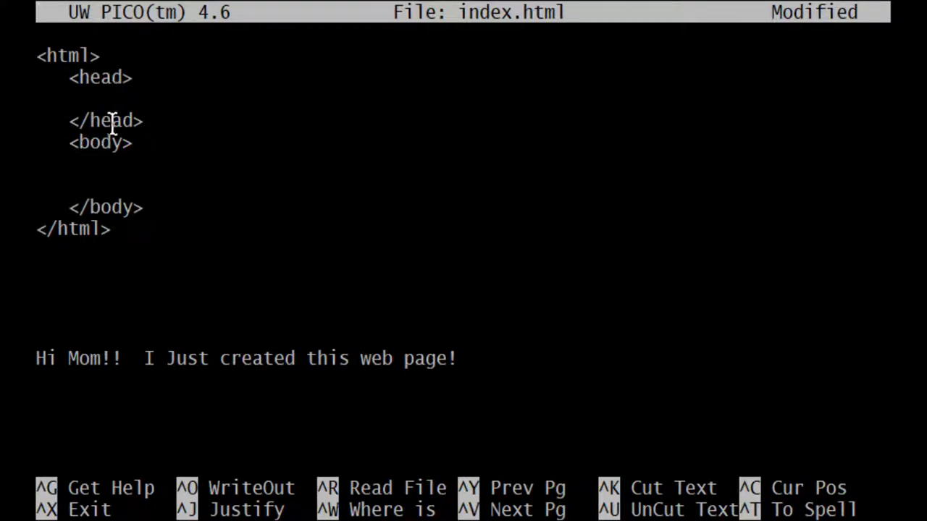
pyautogui.click(148, 207)
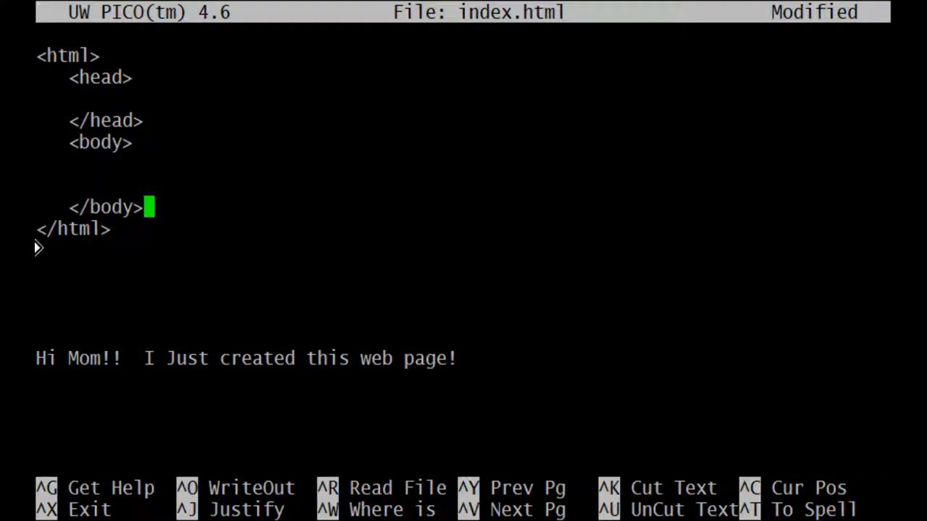
pyautogui.moveTo(132, 101)
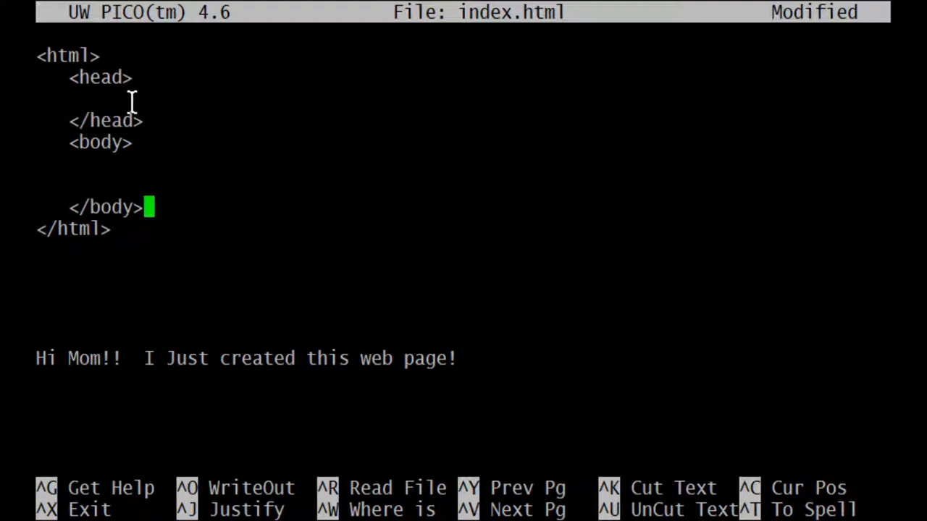
pyautogui.moveTo(216, 118)
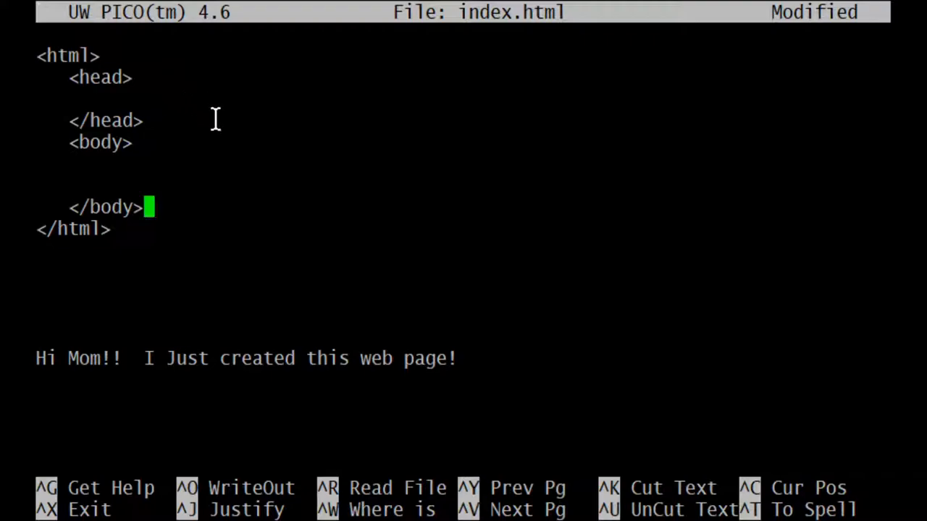
pyautogui.moveTo(449, 181)
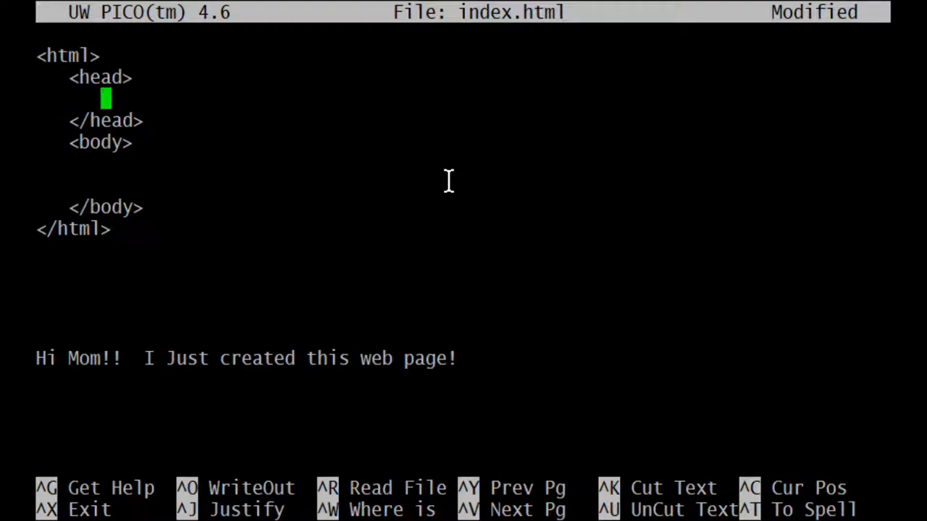
# Step: Write the title line <title>Boyer's Homepage</title> inside the head section
pyautogui.write('<ti')
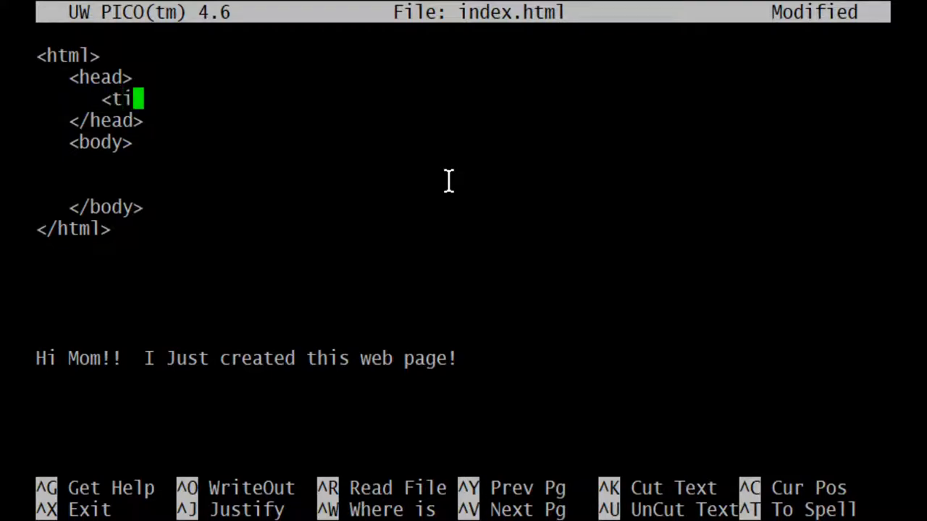
pyautogui.write('l')
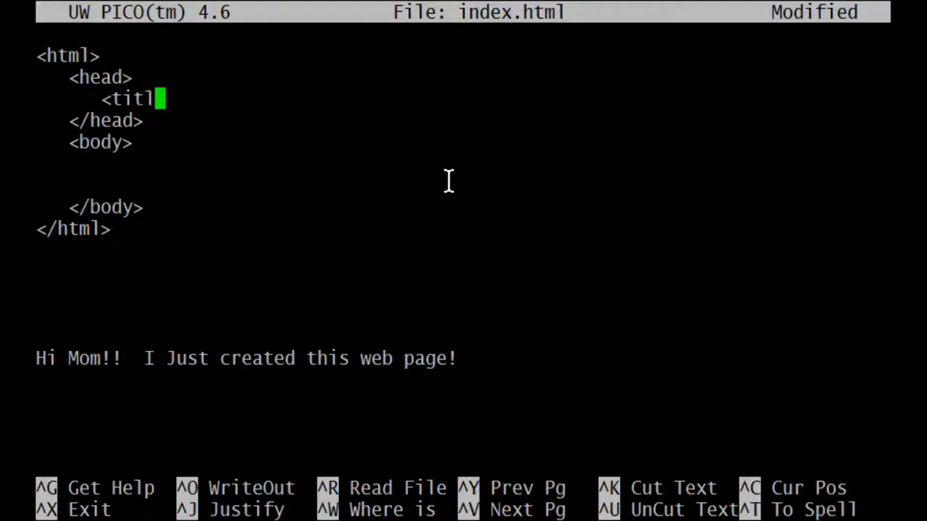
pyautogui.write('e>')
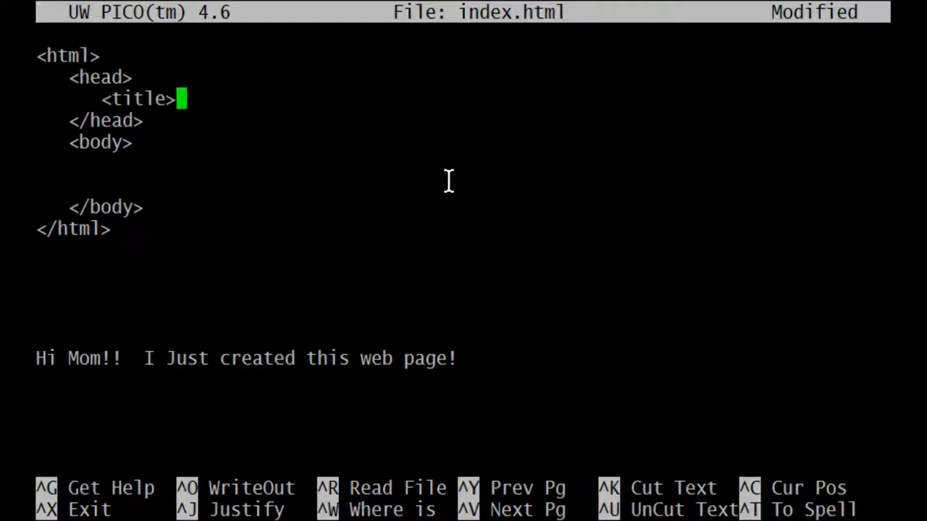
pyautogui.write('B')
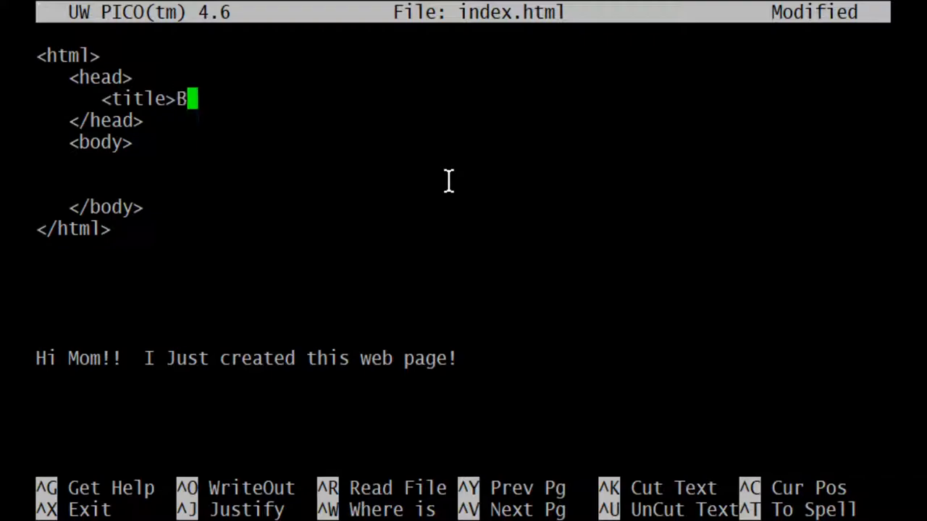
pyautogui.write('oyer')
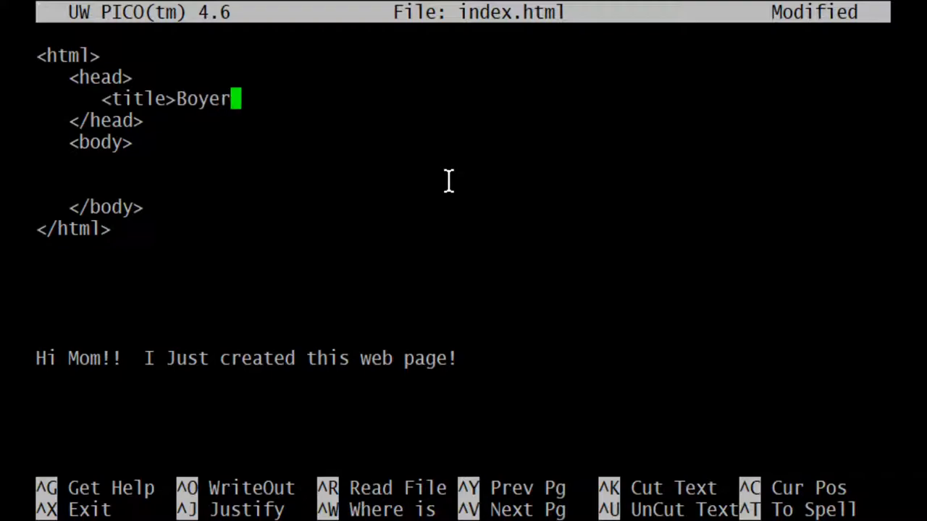
pyautogui.write("'s H")
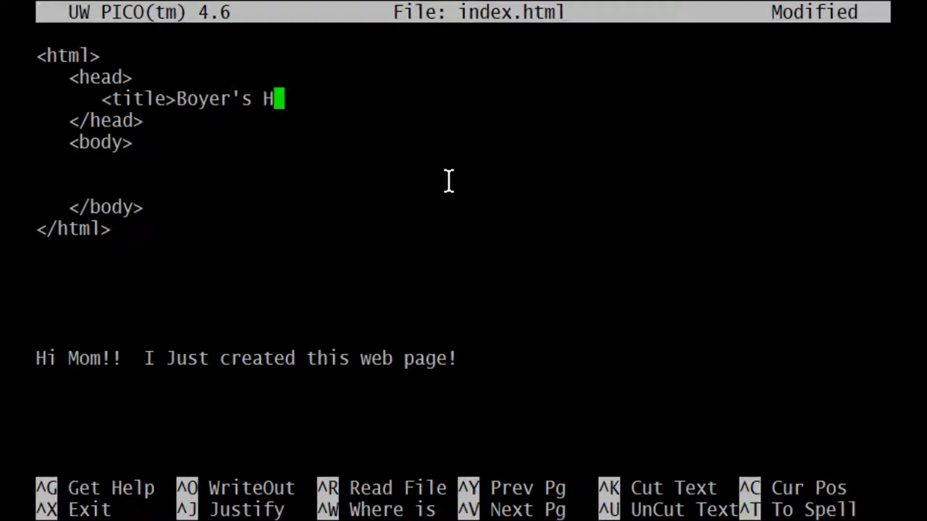
pyautogui.write('ome')
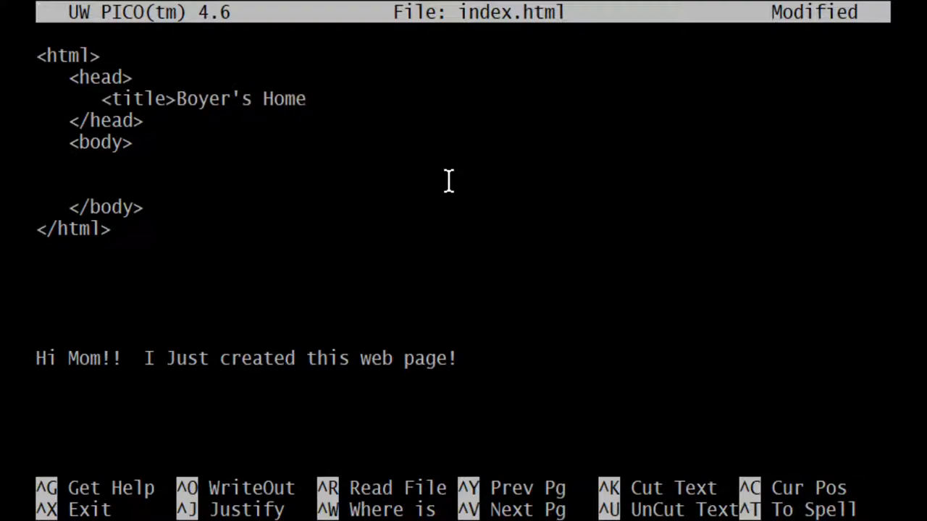
pyautogui.write('page<')
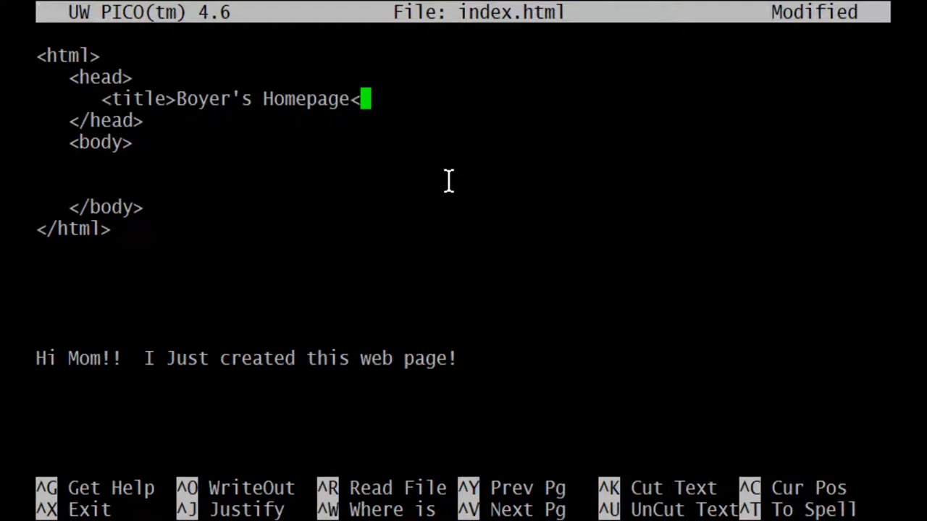
pyautogui.write('/t')
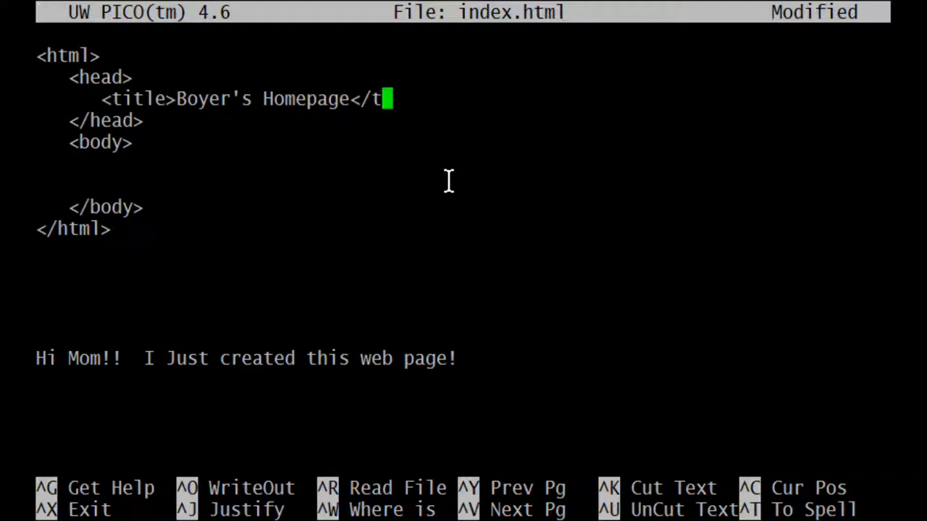
pyautogui.write('it')
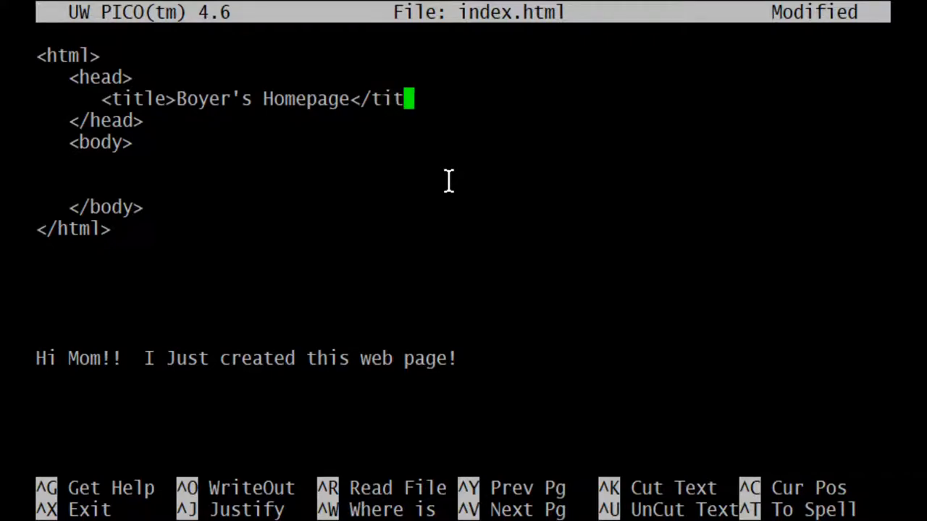
pyautogui.write('le>')
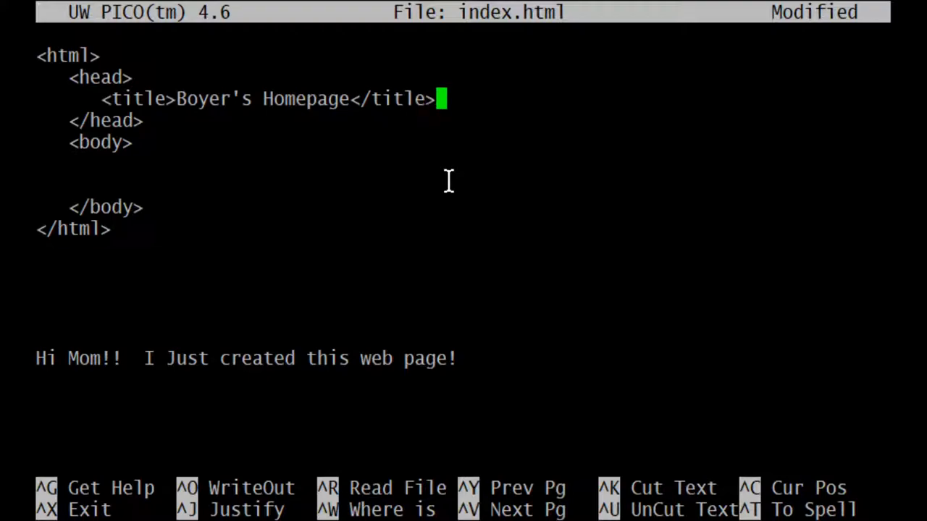
pyautogui.press('Left')
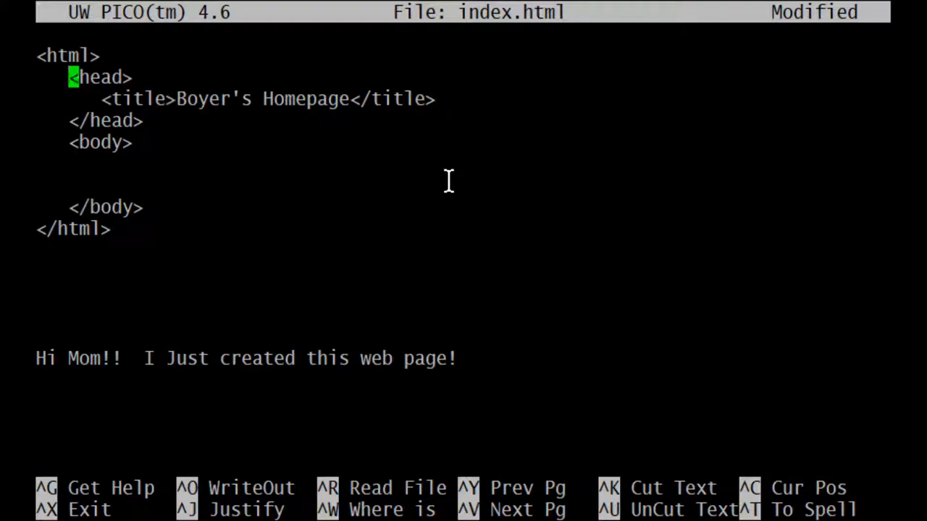
pyautogui.press('Down')
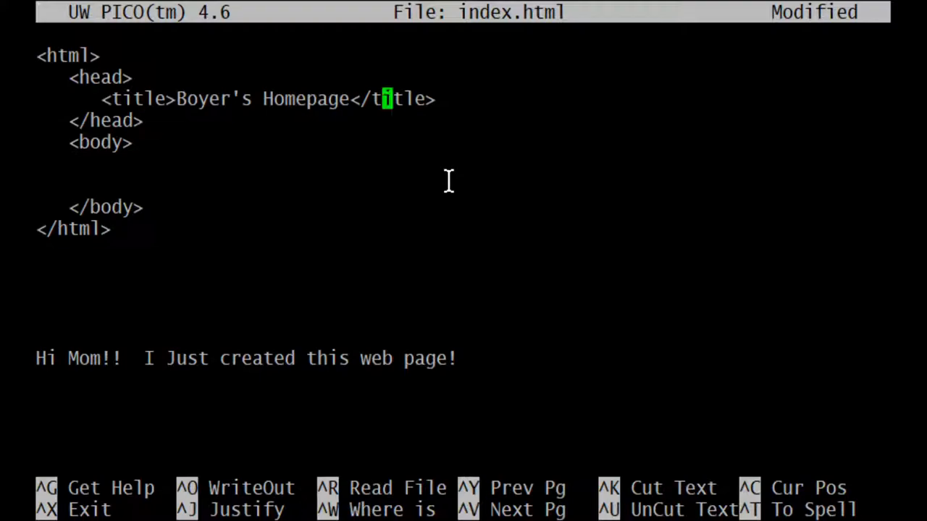
pyautogui.press('Down')
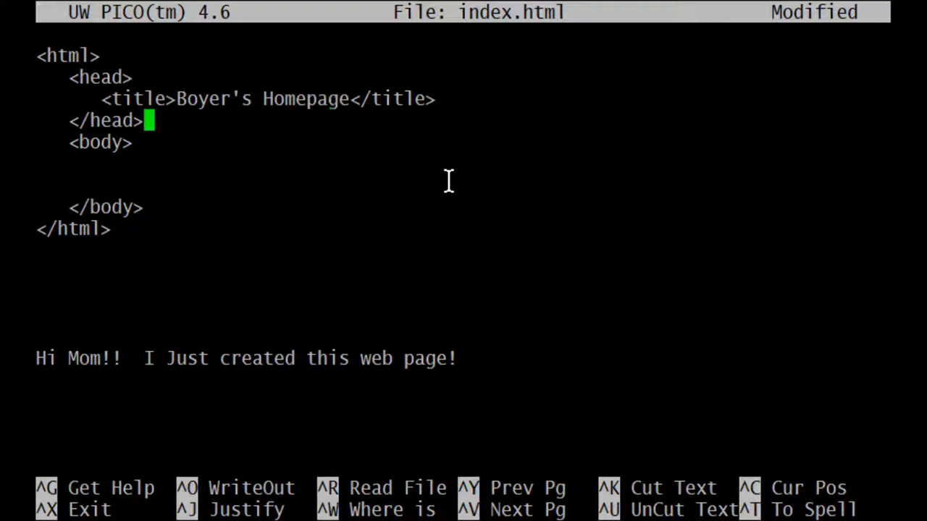
pyautogui.press('Down')
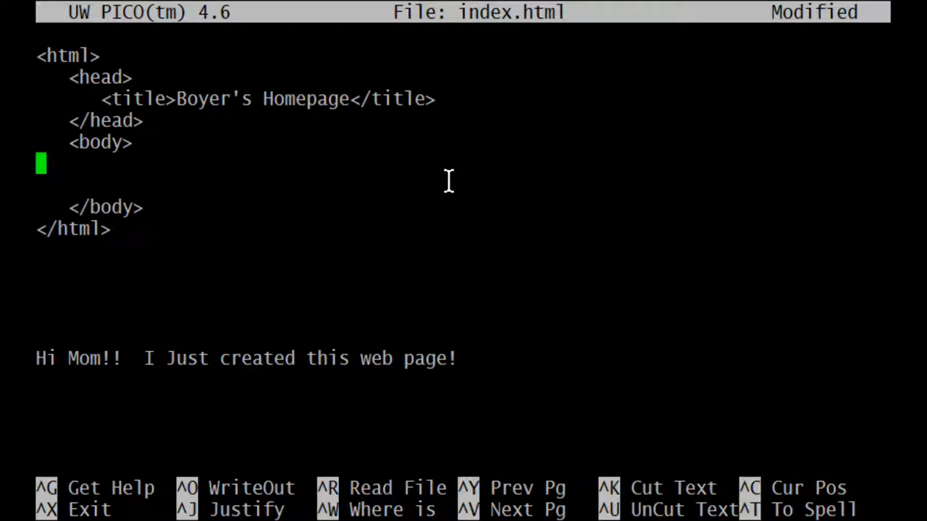
pyautogui.moveTo(290, 355)
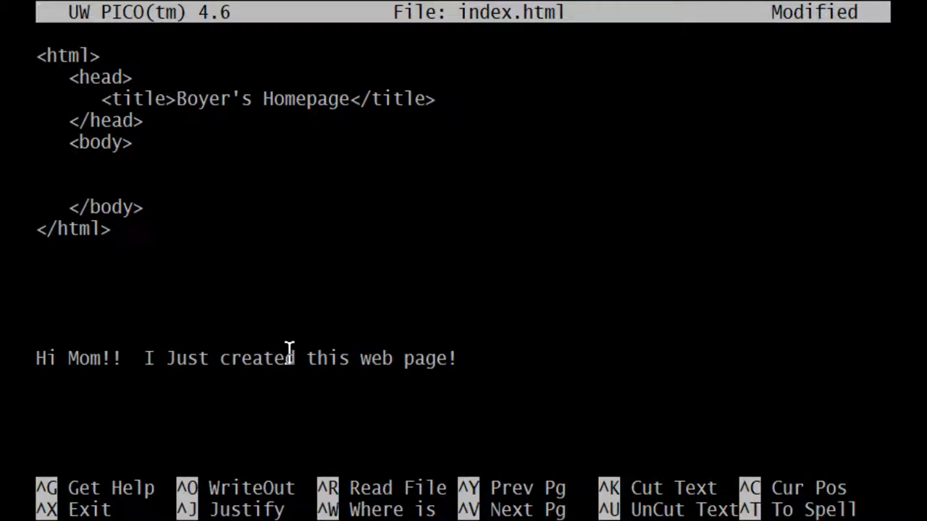
pyautogui.moveTo(654, 478)
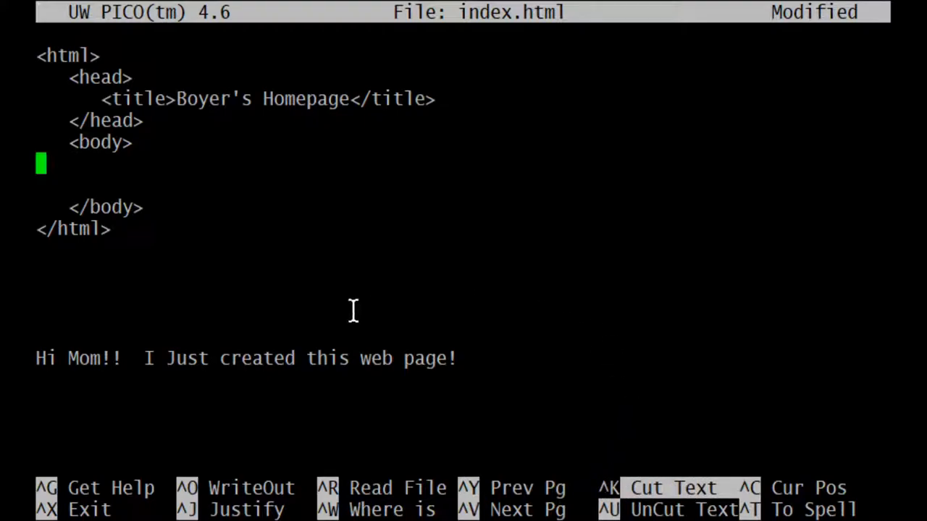
pyautogui.moveTo(549, 229)
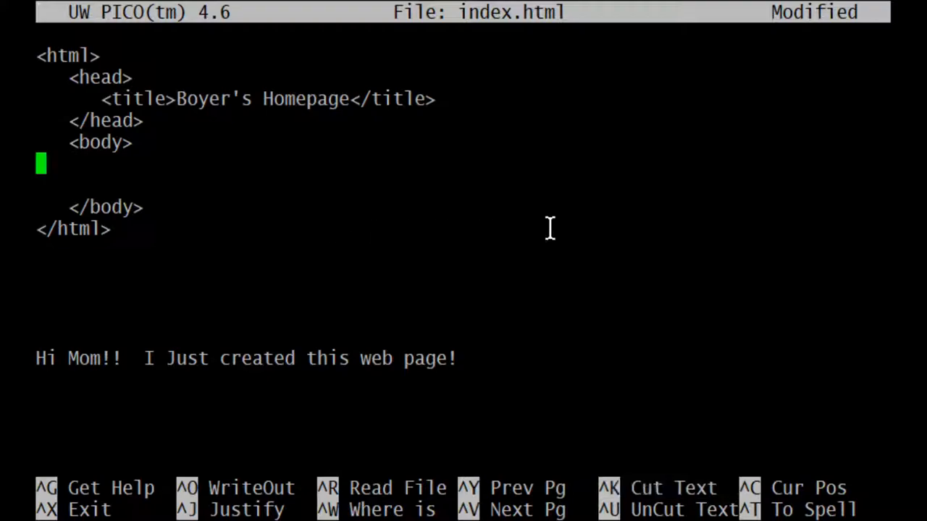
# Step: Cut the stray greeting below </html> and write 'Hi Mom!! I Just created this web page!' inside the body
pyautogui.press('Down')
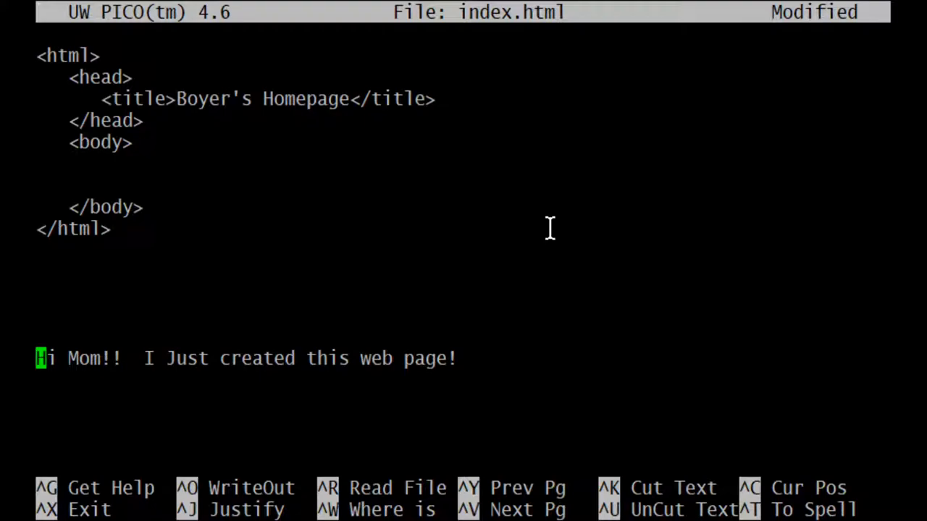
pyautogui.press('ctrl+k')
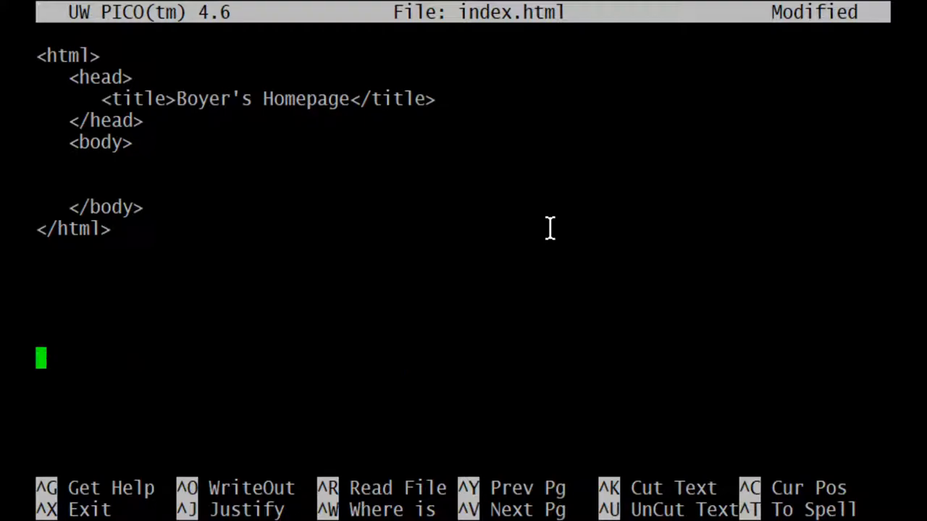
pyautogui.press('up')
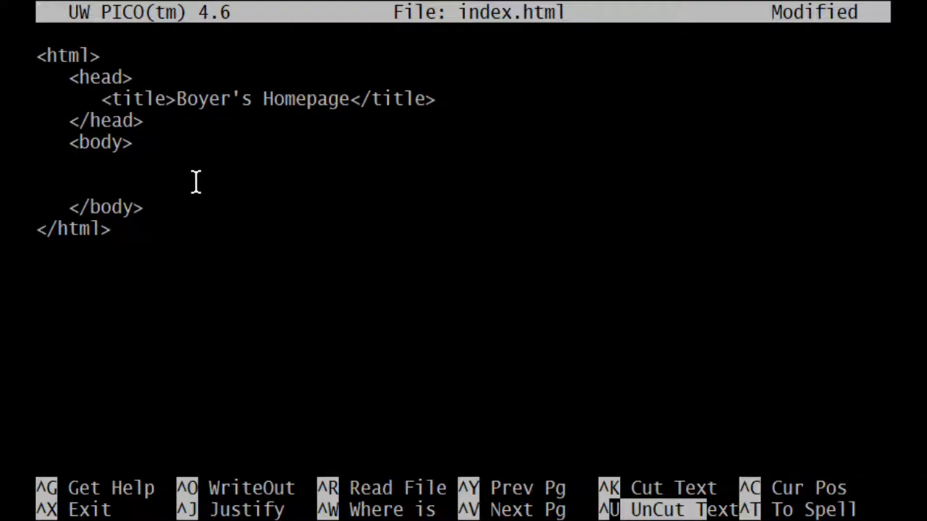
pyautogui.write('Hi Mom!!  I Just created this web page!')
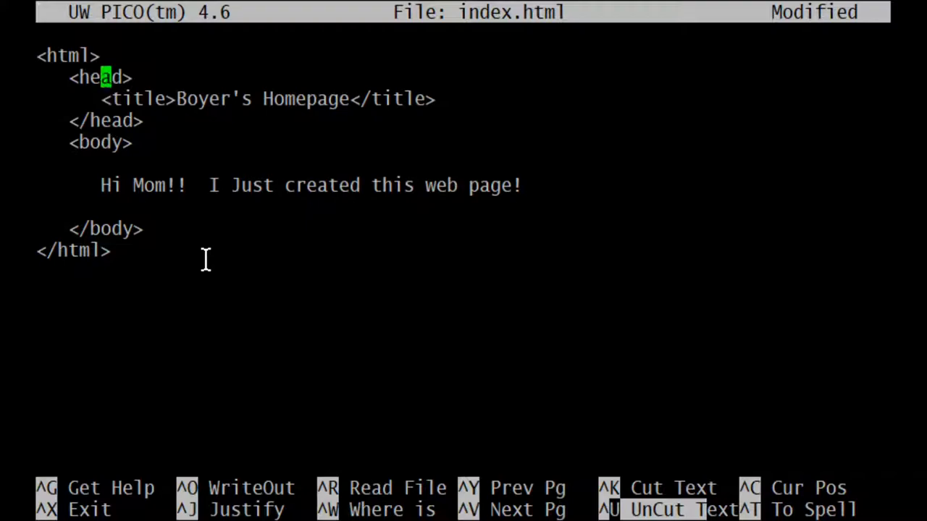
pyautogui.press('Down')
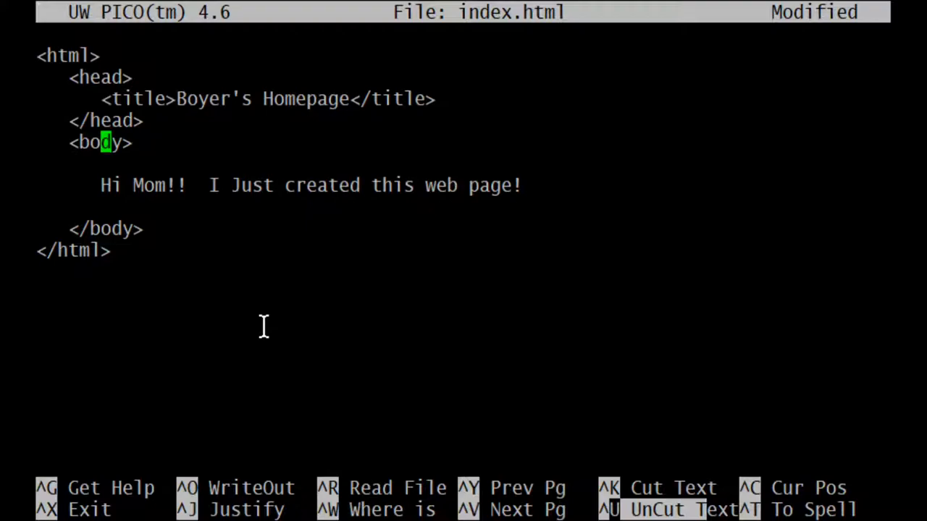
# Step: Write the finished page out to index.html with Ctrl+O
pyautogui.press('ctrl+o')
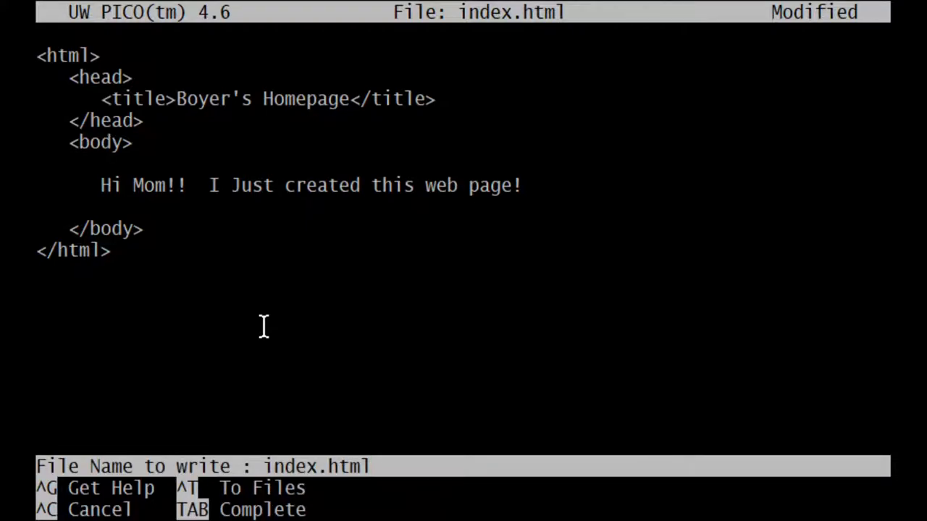
pyautogui.press('Return')
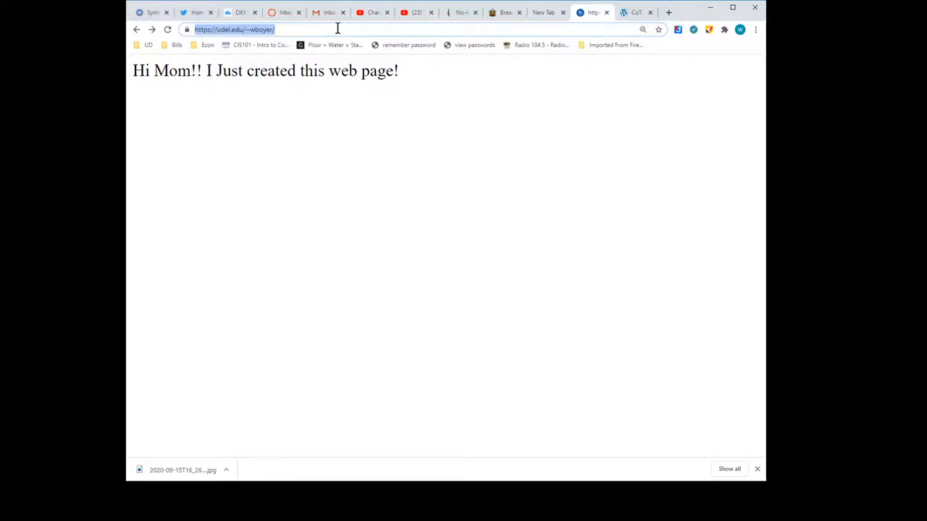
pyautogui.moveTo(444, 75)
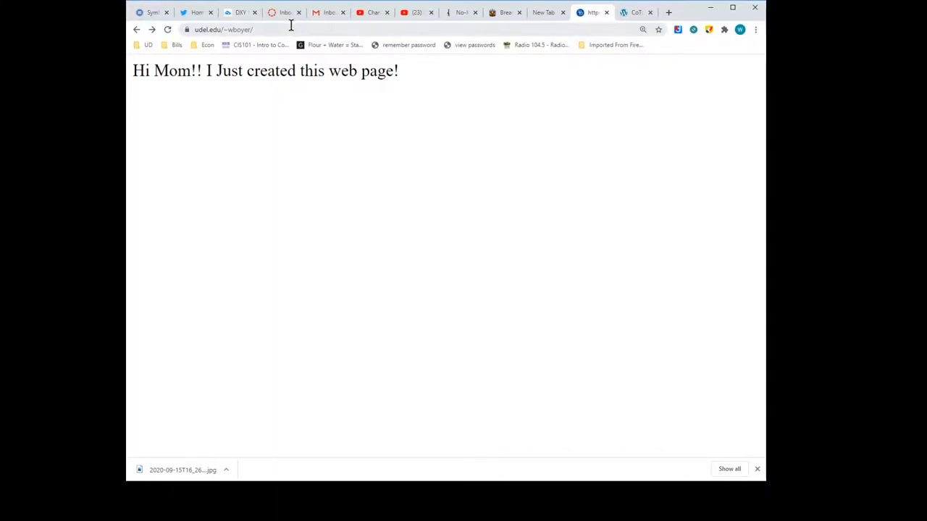
pyautogui.moveTo(283, 29)
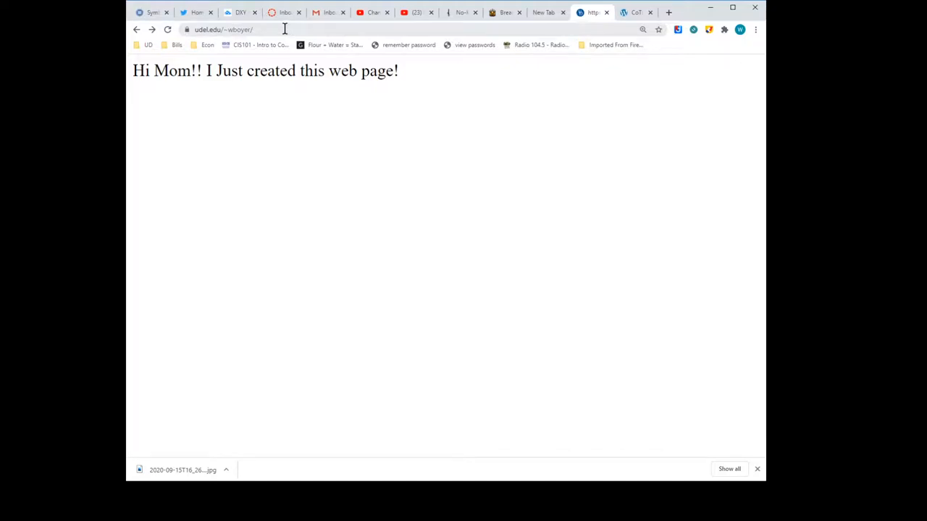
pyautogui.moveTo(460, 125)
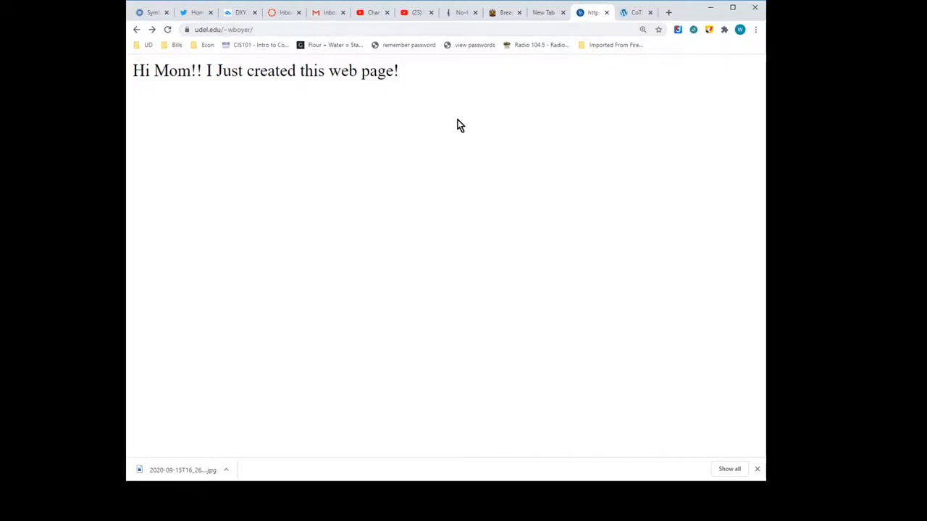
pyautogui.moveTo(422, 111)
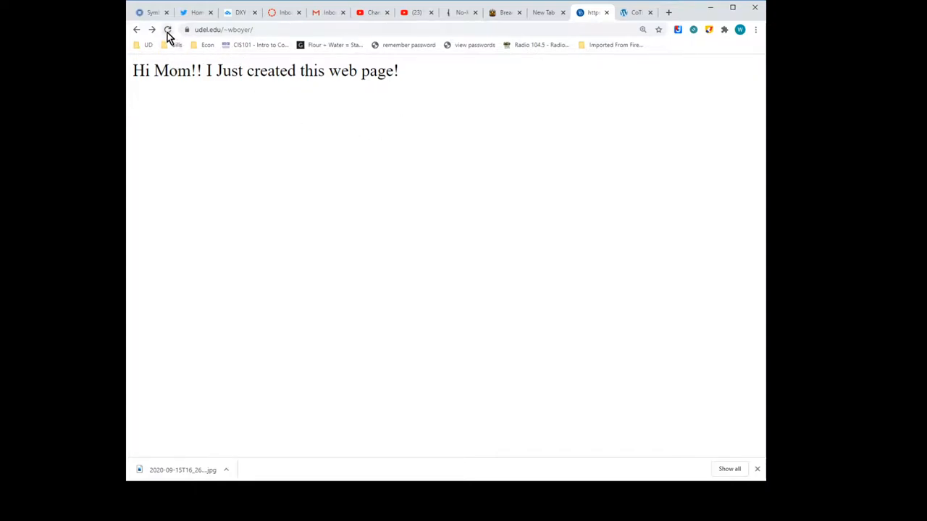
# Step: Reload the Chrome page several times to check for the updated greeting
pyautogui.click(168, 29)
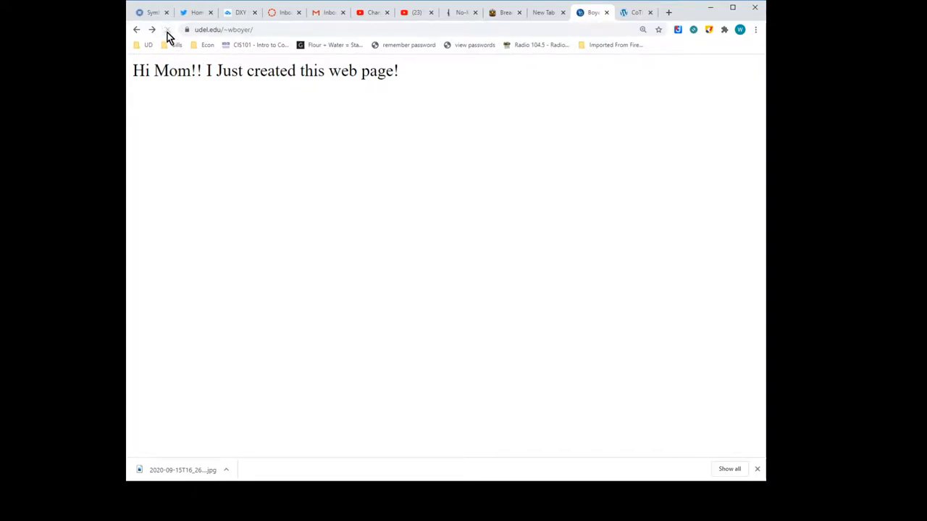
pyautogui.click(168, 29)
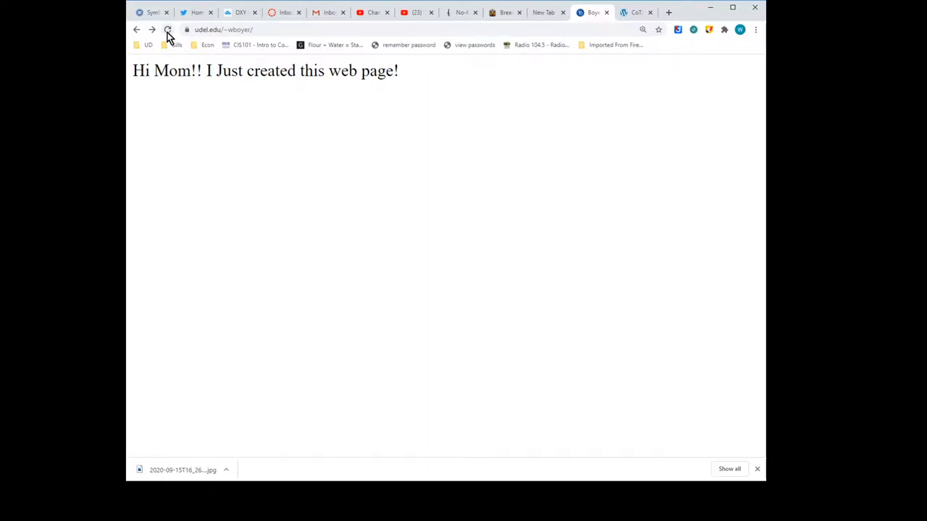
pyautogui.click(168, 29)
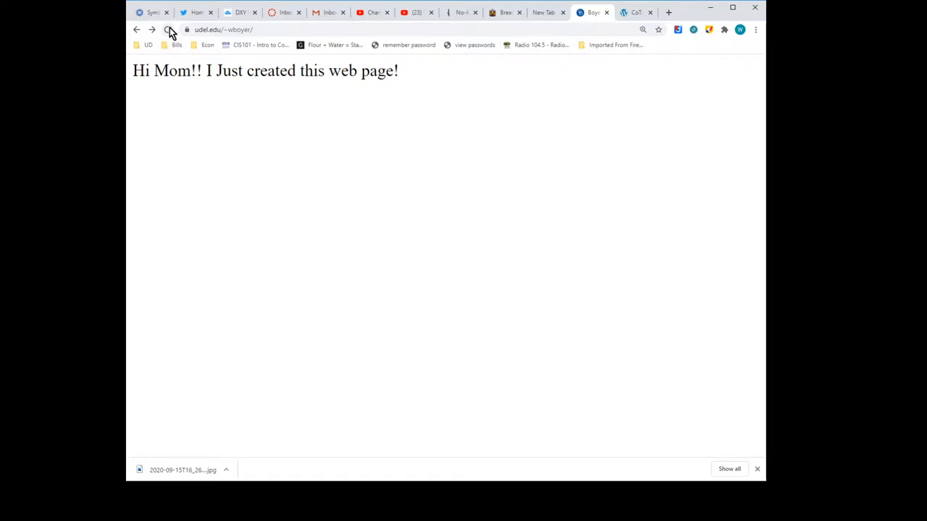
# Step: Reload the page so it shows 'Hi Mom!! I Just created this web page today!'
pyautogui.click(168, 29)
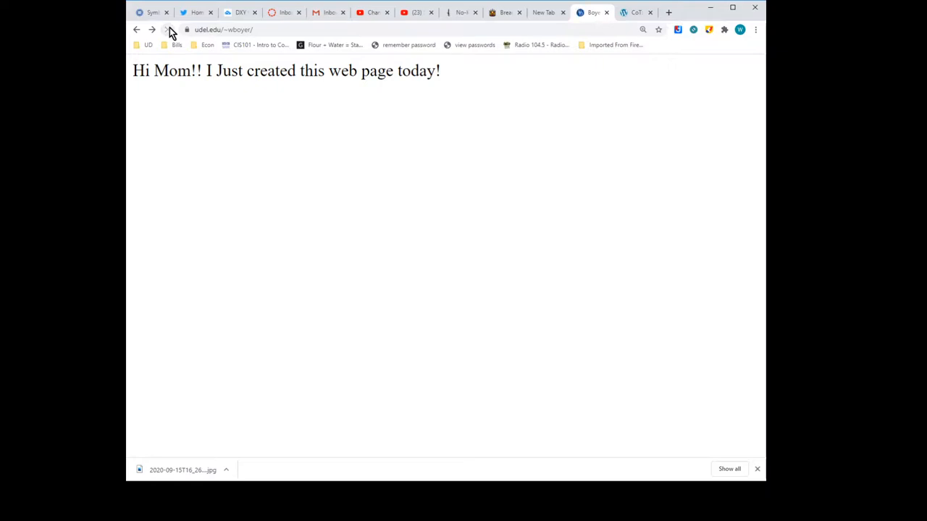